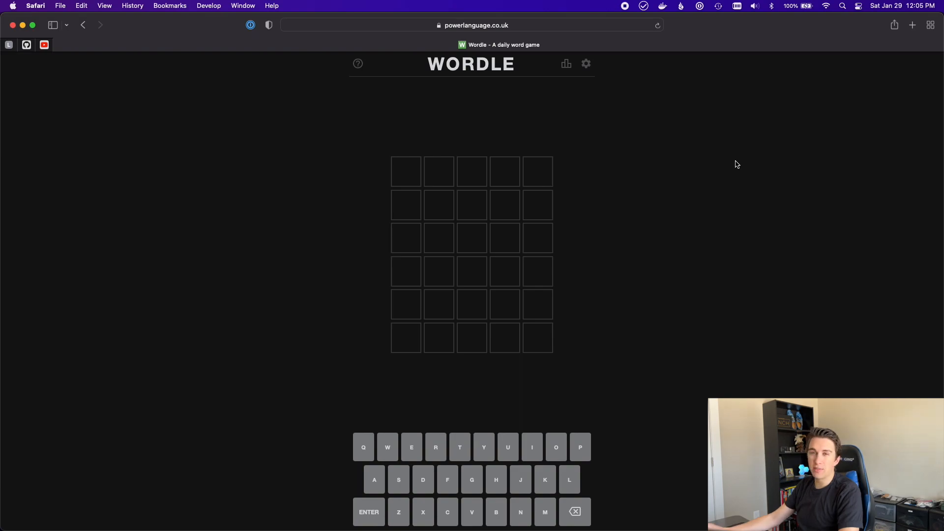
mouse_move(357, 161)
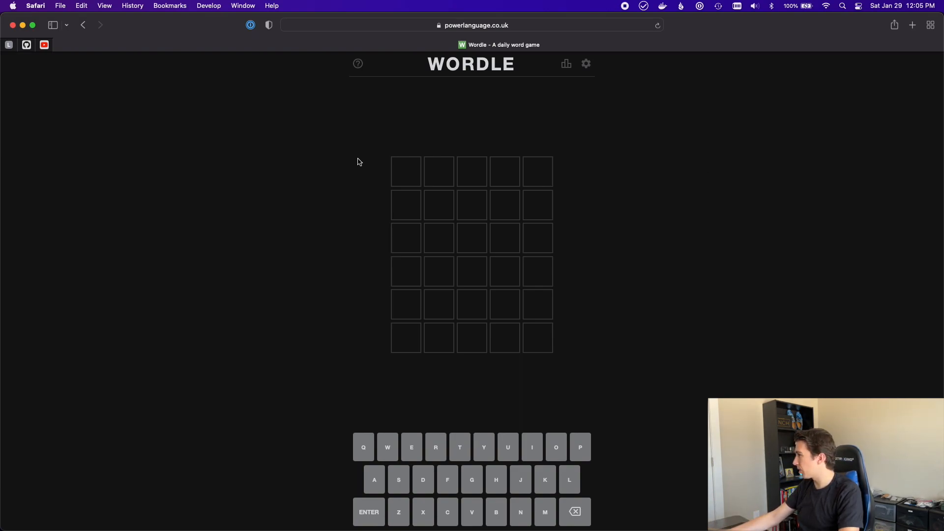
mouse_move(396, 170)
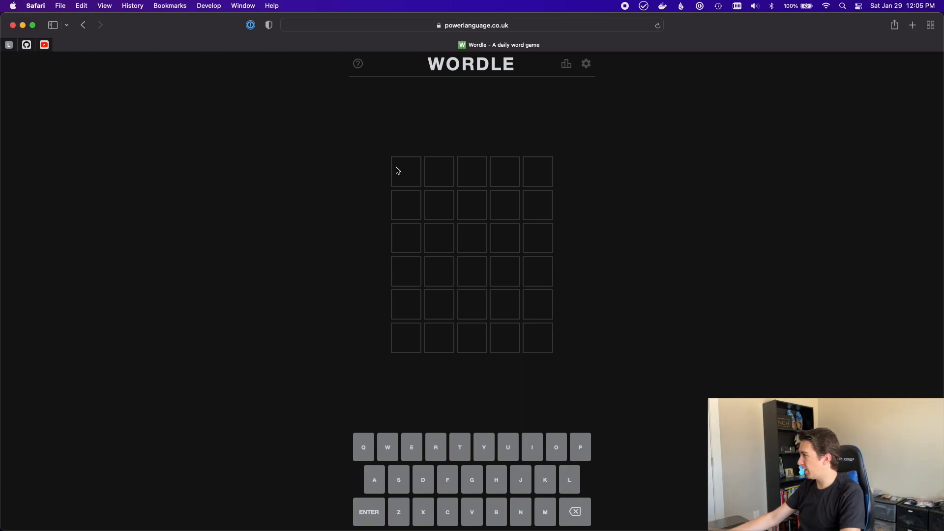
mouse_move(564, 337)
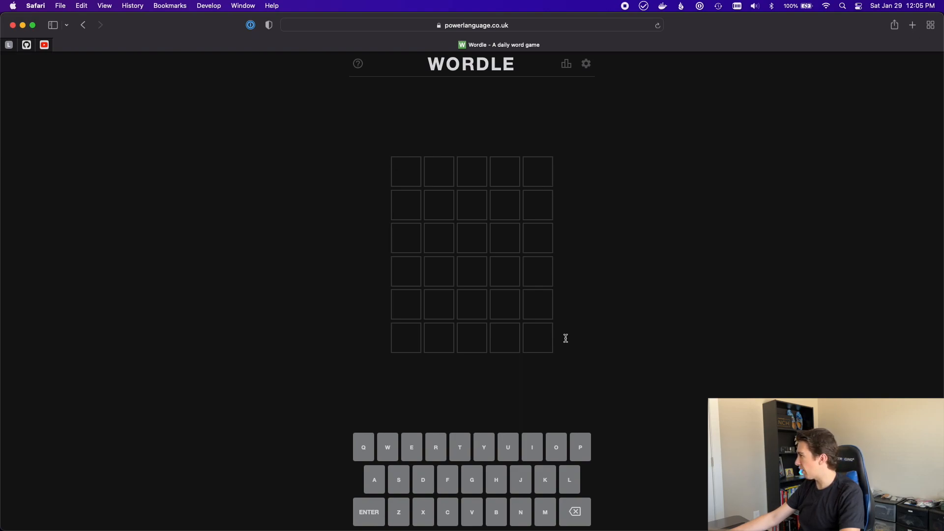
mouse_move(514, 173)
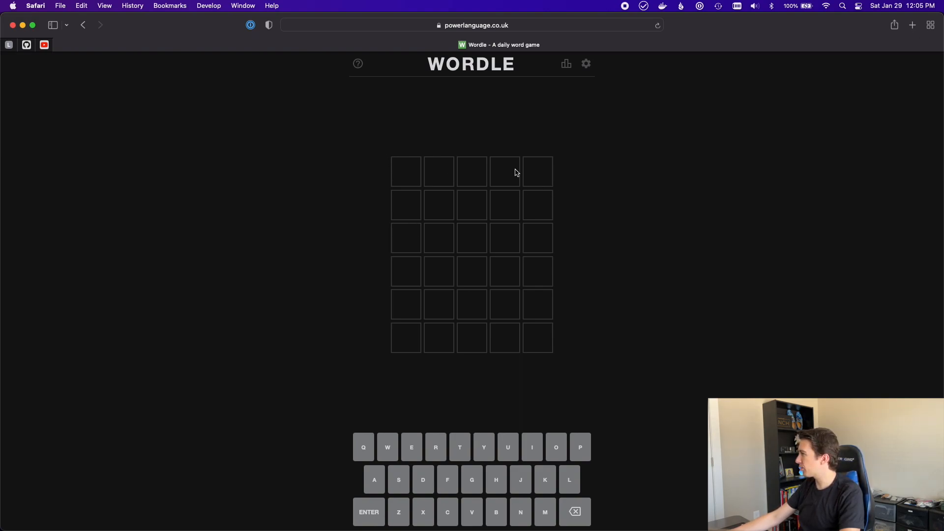
mouse_move(404, 372)
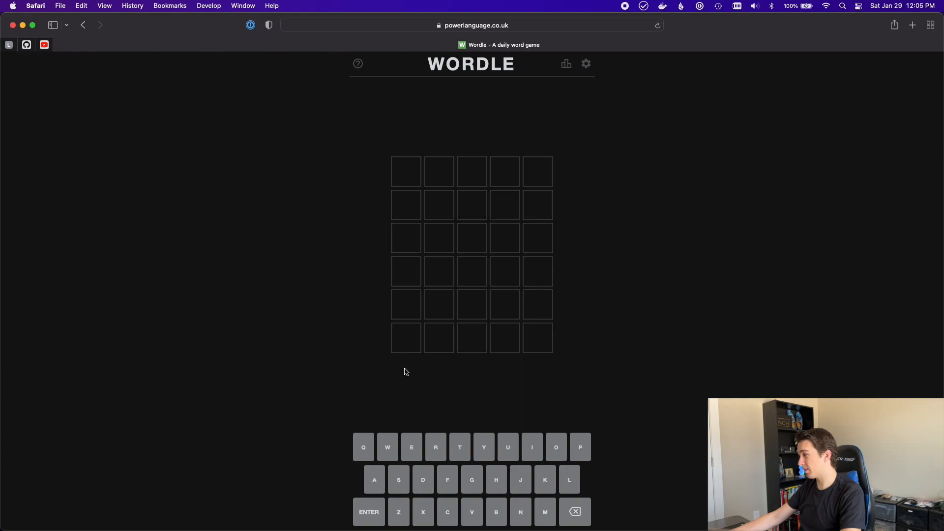
mouse_move(387, 447)
type("CREAT")
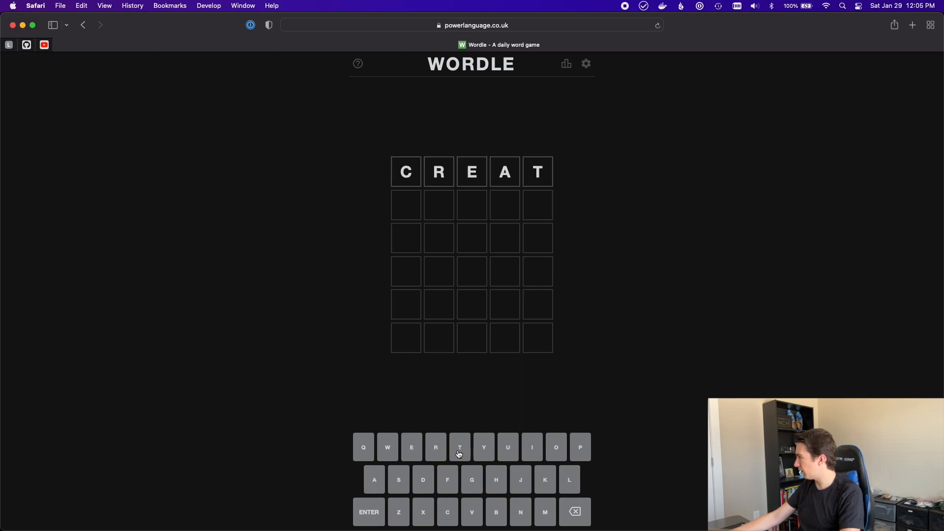
Correct the mistyped CREAT so the first row reads CRATE
left_click(573, 511)
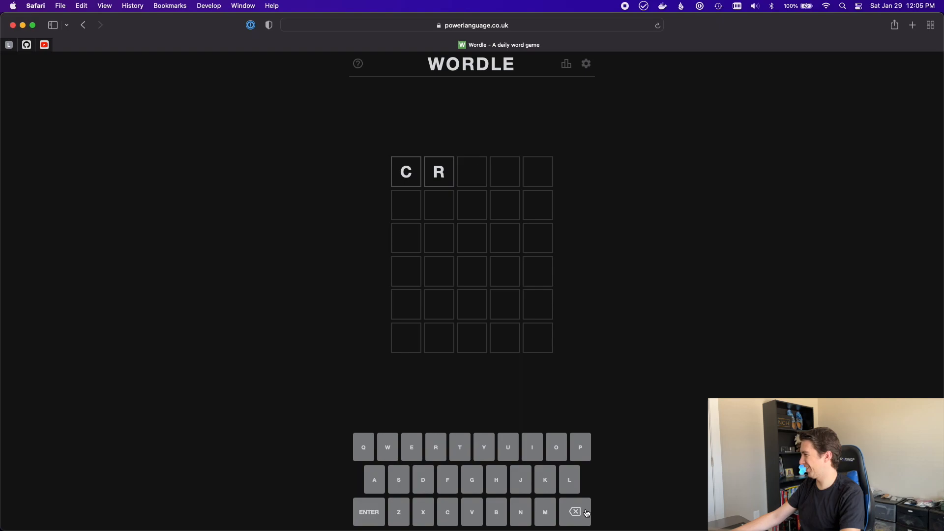
left_click(574, 511)
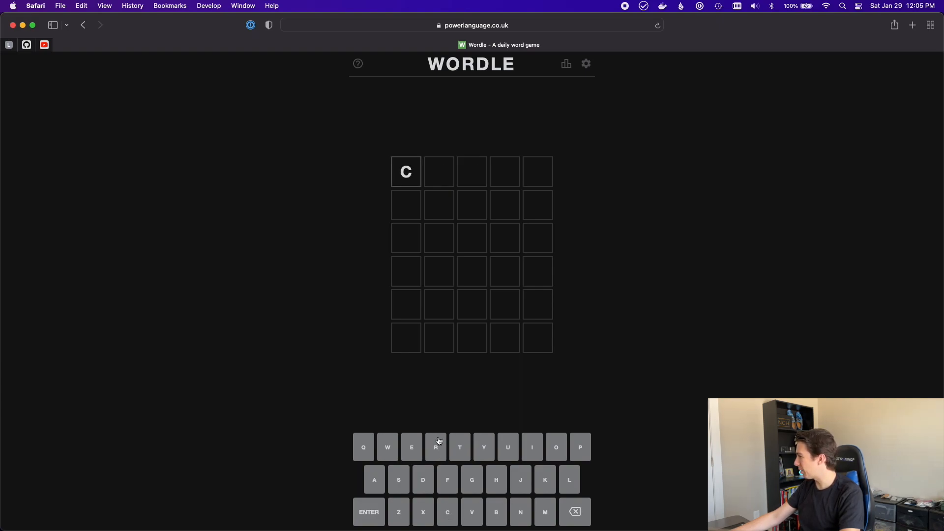
type("RATE")
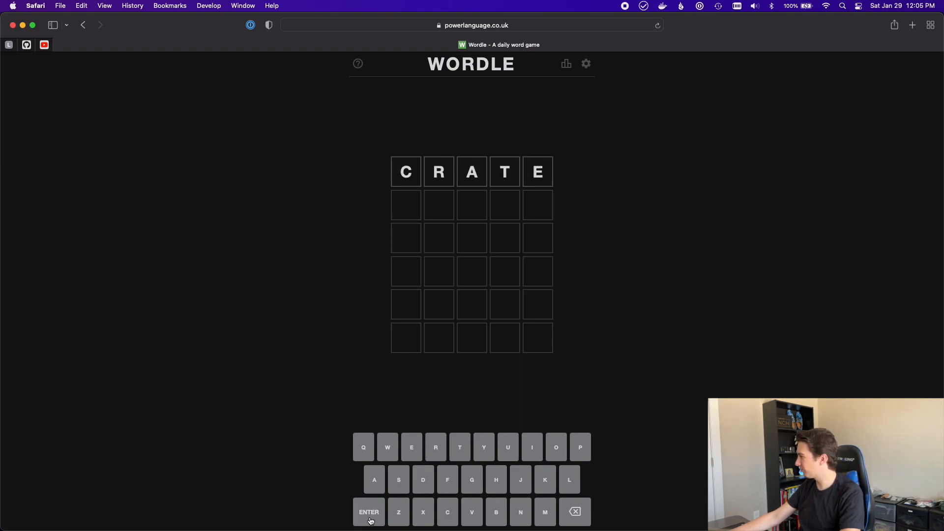
Submit CRATE, scoring C correct, then begin and clear a second guess
left_click(368, 512)
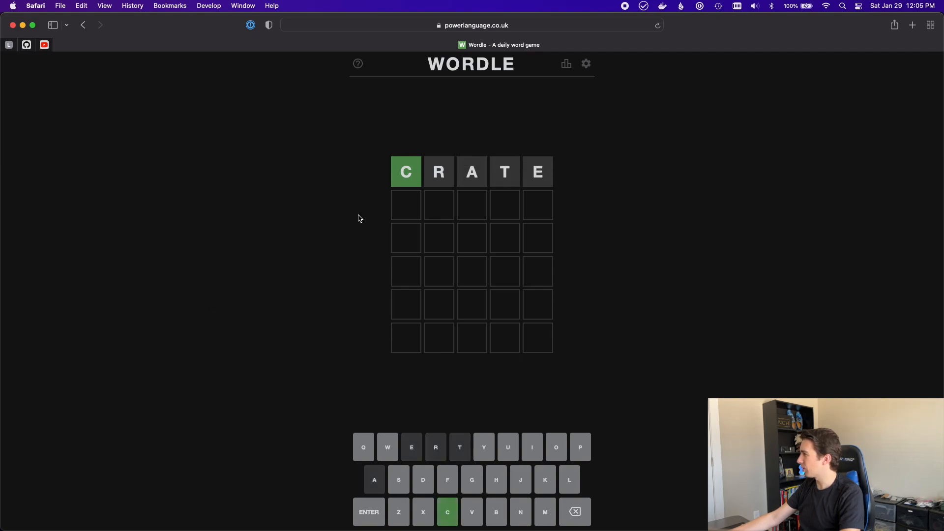
mouse_move(427, 161)
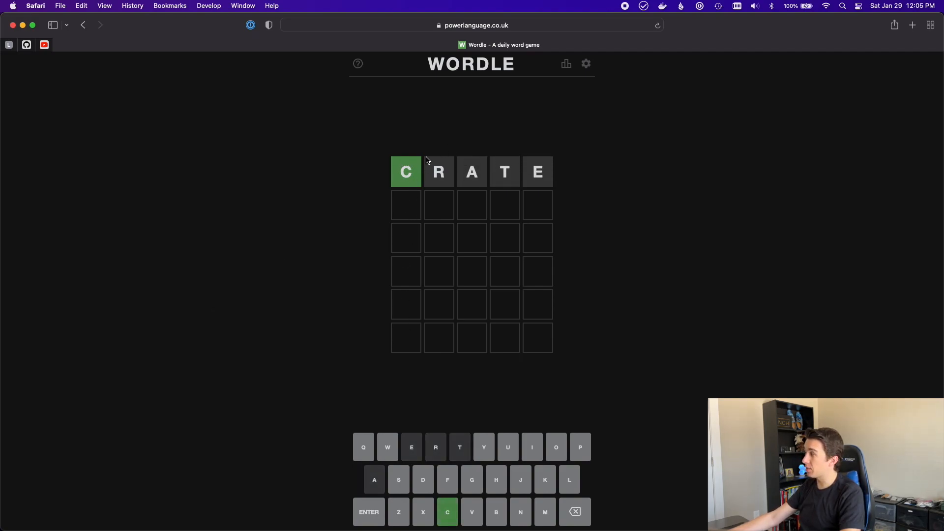
mouse_move(492, 166)
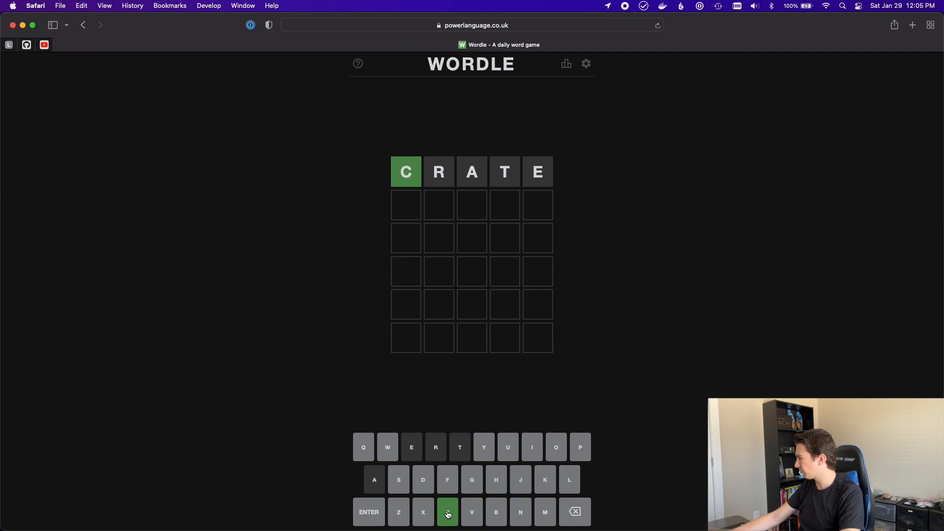
left_click(447, 511)
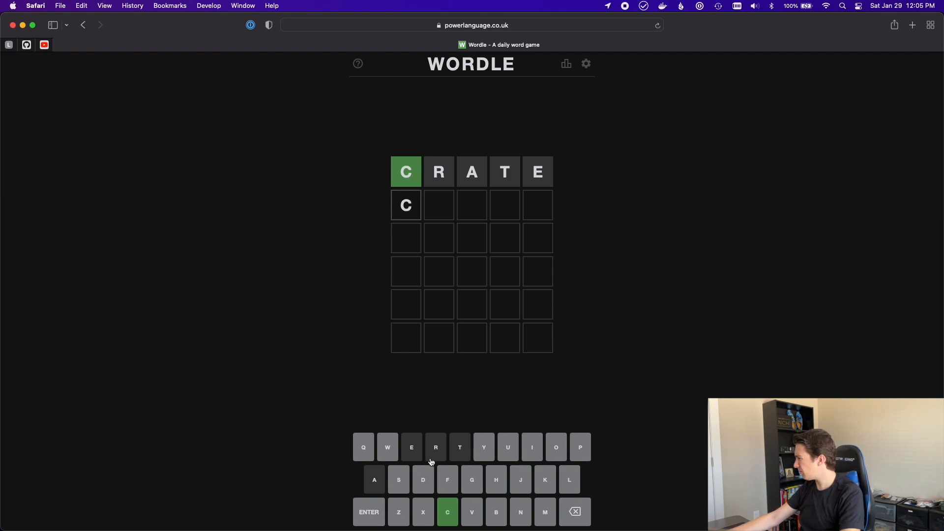
mouse_move(533, 482)
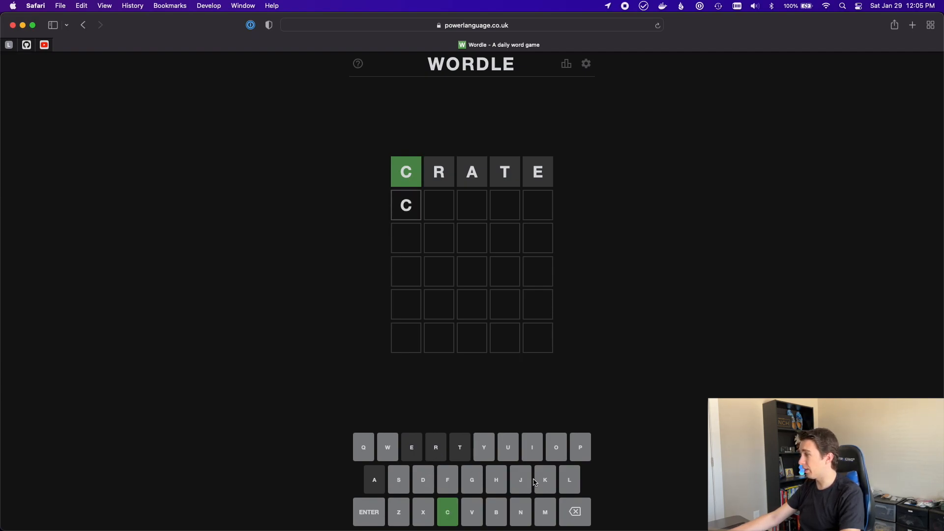
mouse_move(435, 448)
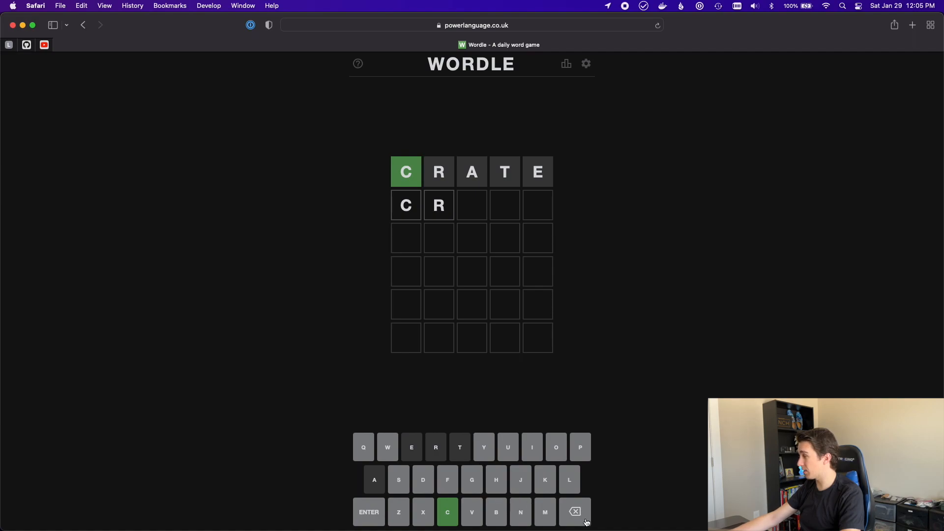
left_click(573, 511)
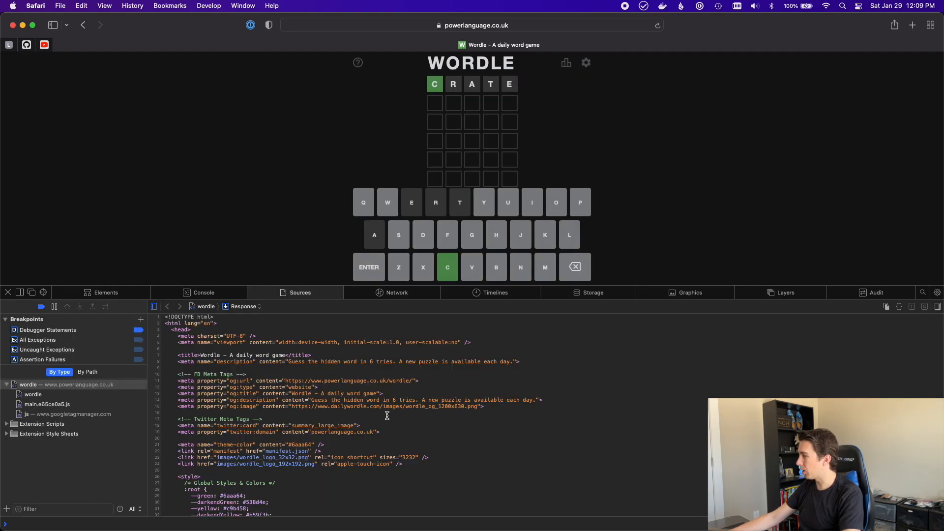
Scroll main.e65ce0a5.js down to the embedded array of five-letter answer words
scroll("down", 3)
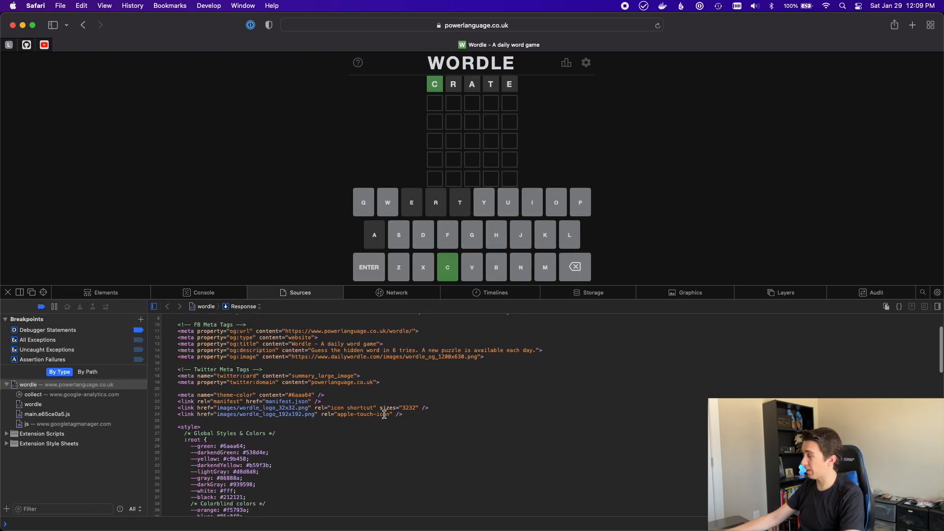
scroll("down", 3)
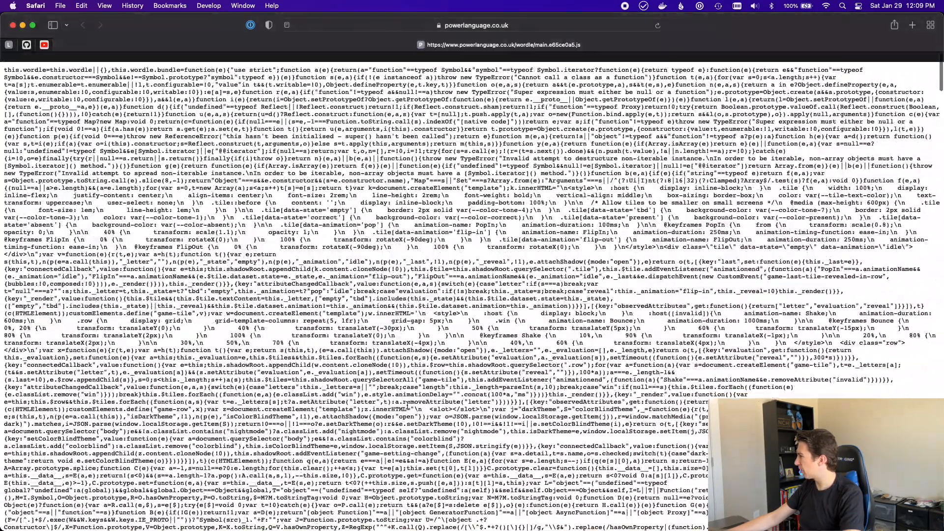
scroll("down", 3)
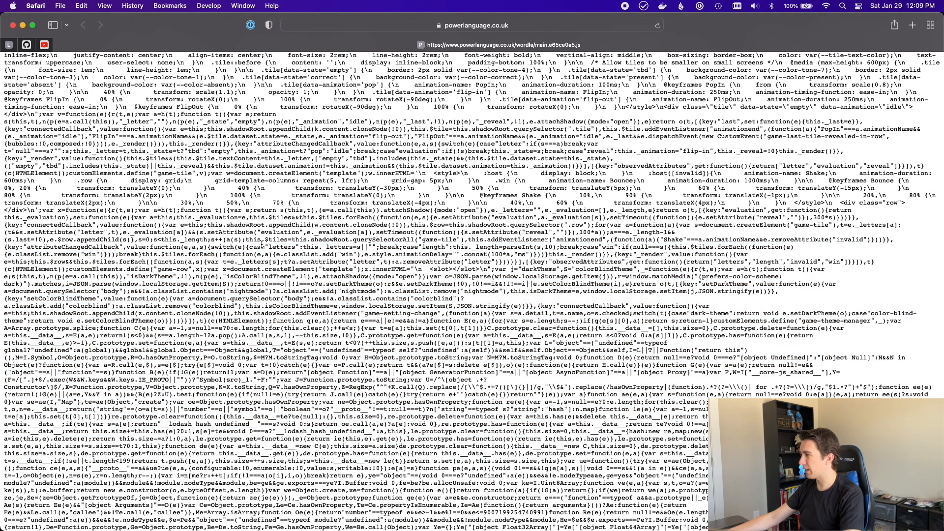
scroll("down", 3)
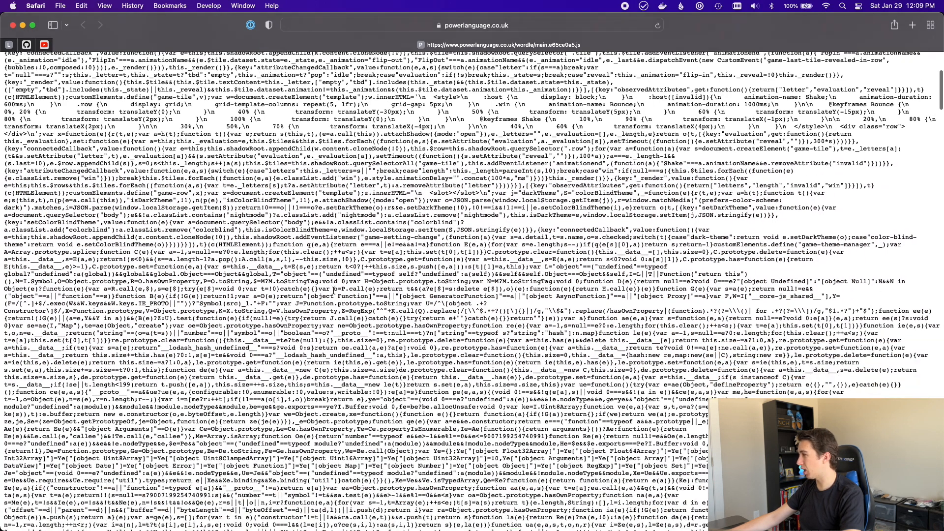
scroll("down", 3)
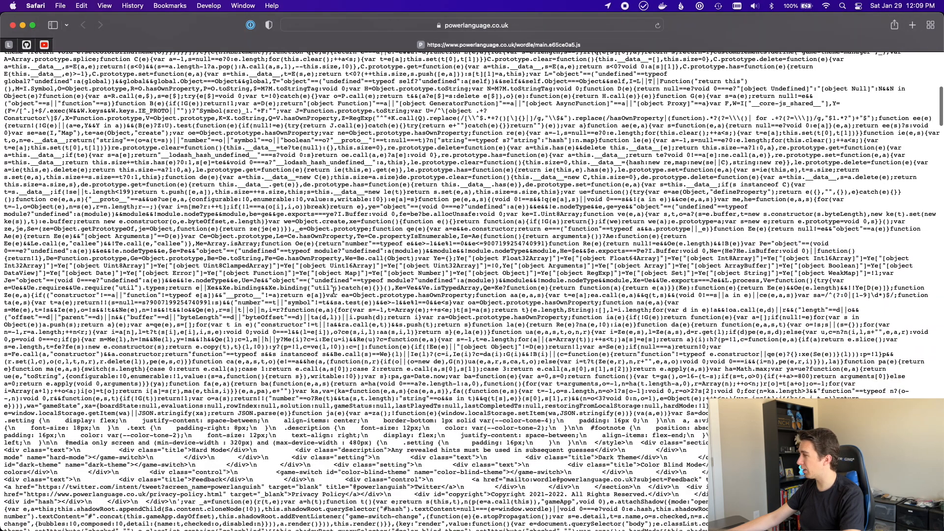
scroll("down", 3)
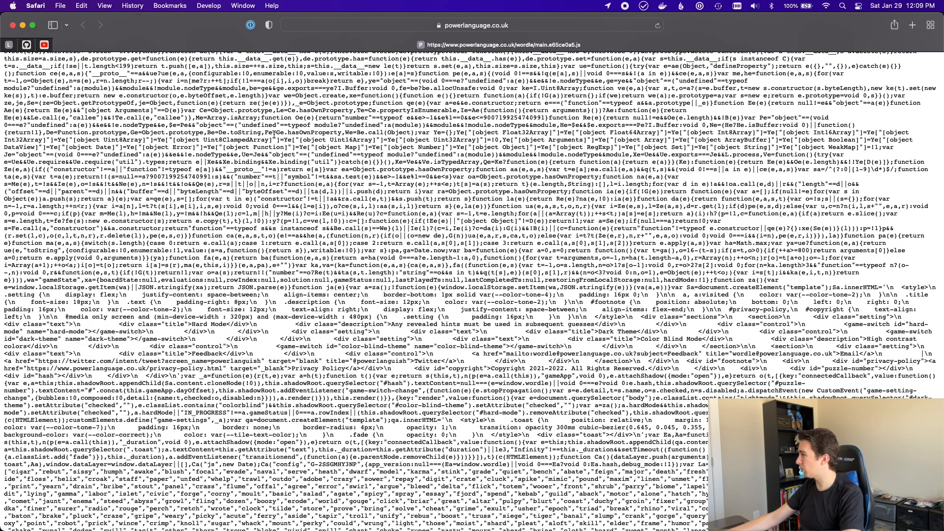
scroll("down", 3)
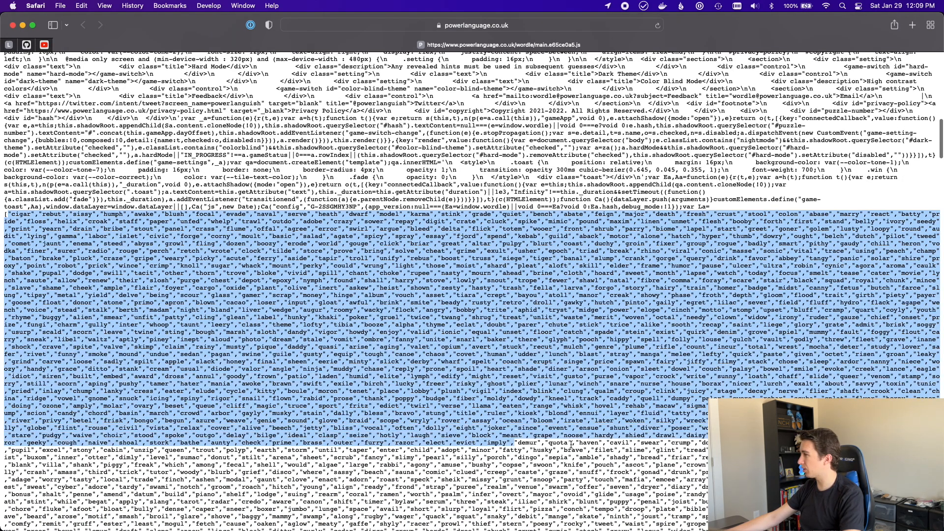
scroll("down", 3)
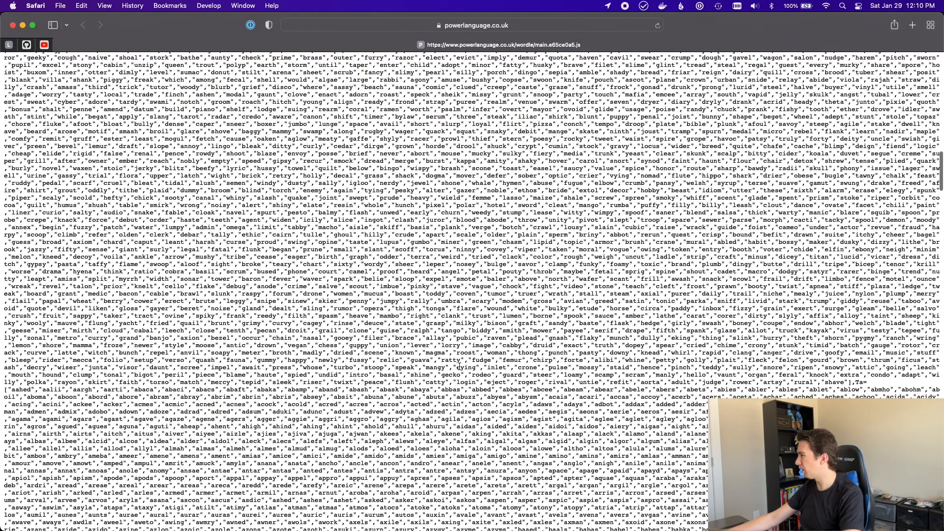
scroll("down", 3)
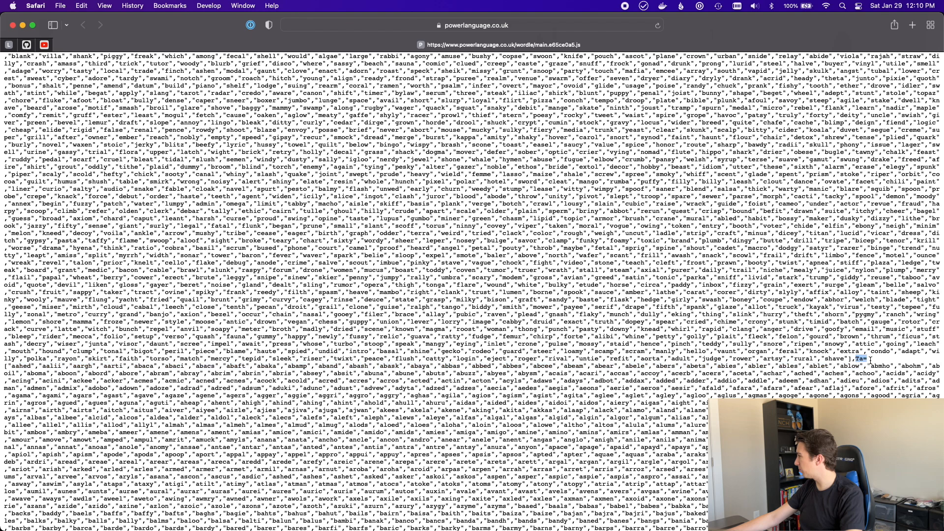
scroll("down", 3)
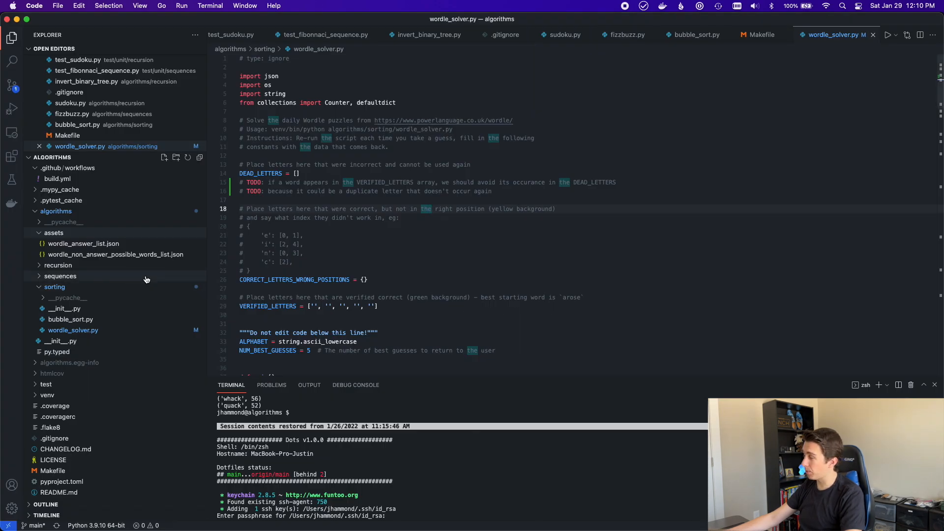
Browse wordle_non_answer_possible_words_list.json, then bring up wordle_answer_list.json
left_click(116, 254)
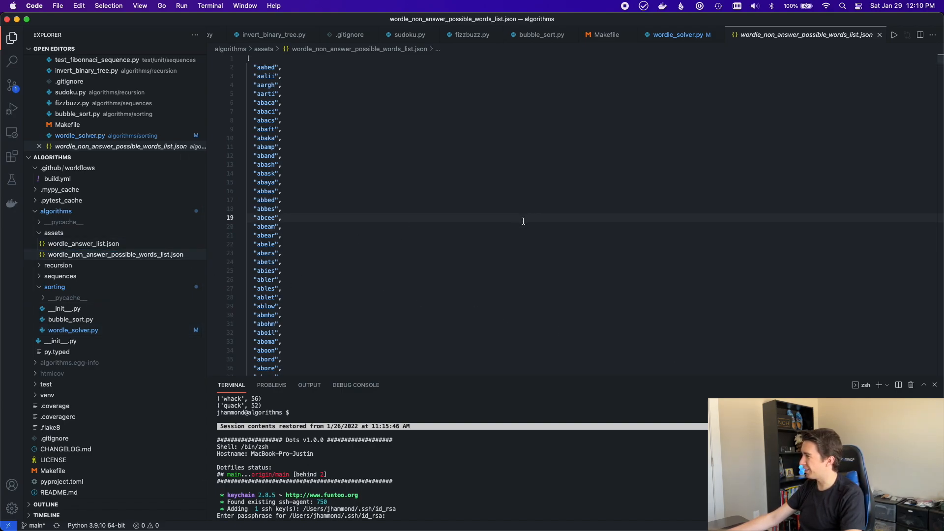
mouse_move(513, 222)
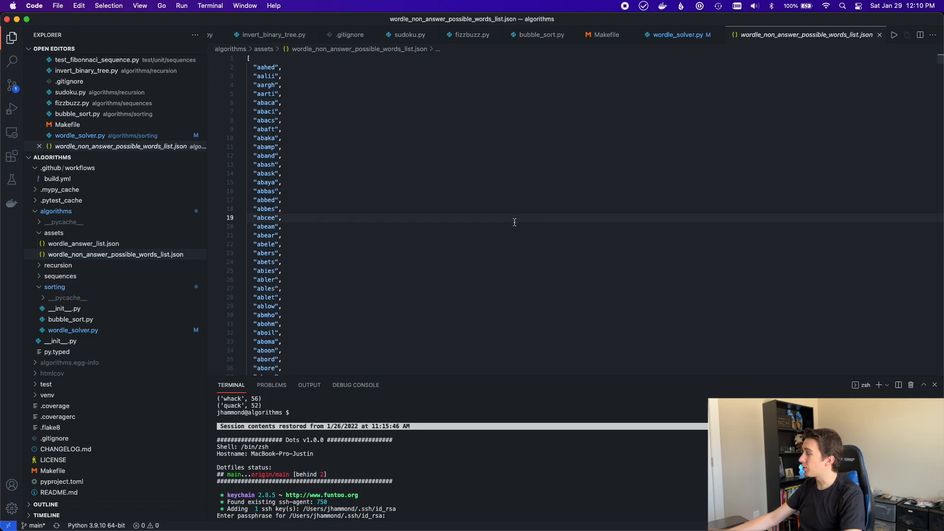
mouse_move(252, 59)
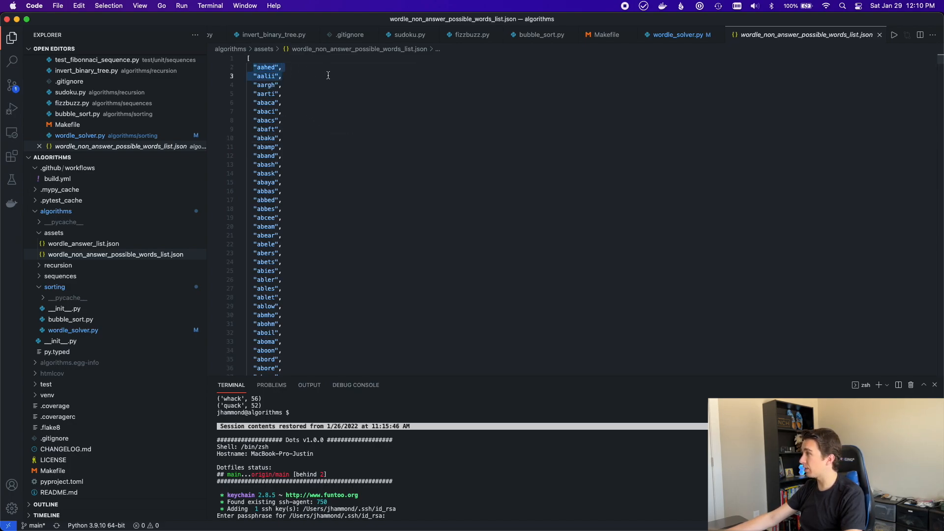
scroll("down", 3)
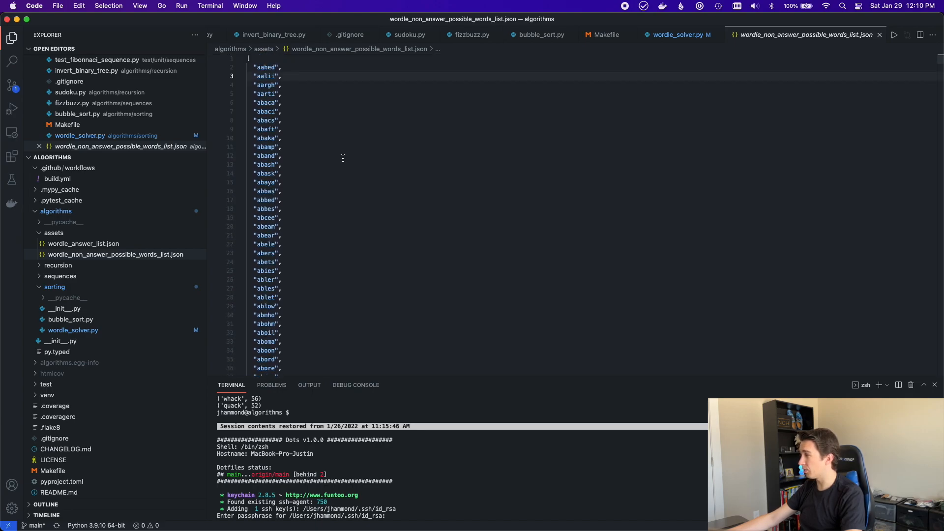
scroll("down", 3)
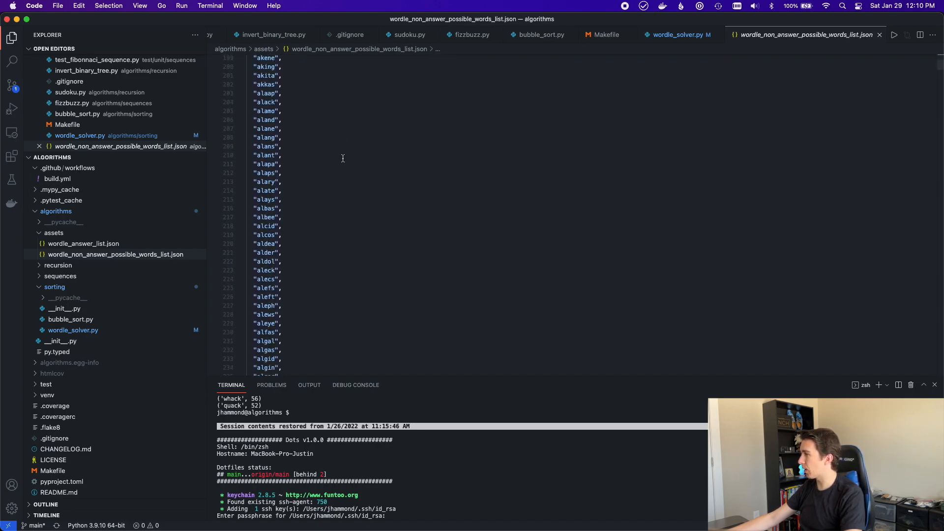
left_click(84, 243)
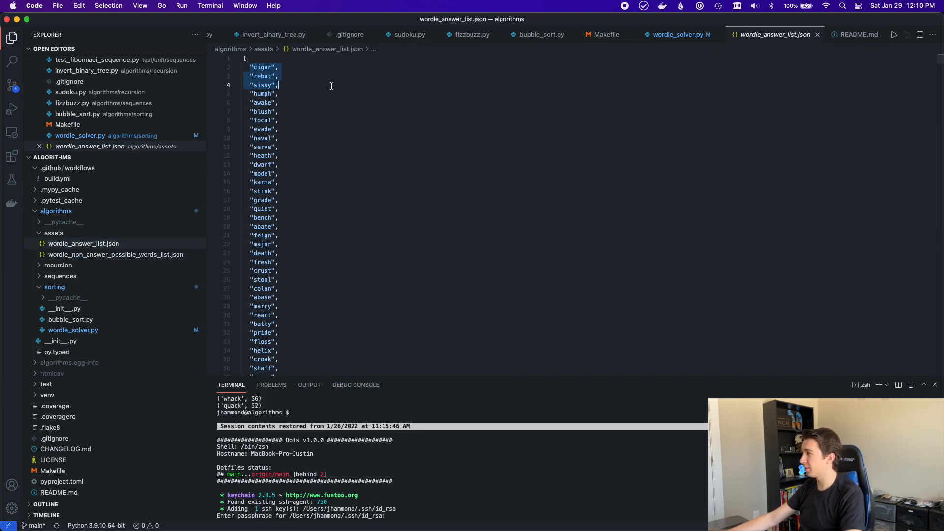
Review wordle_answer_list.json to its end (~2,315 words) and return to wordle_solver.py
scroll("down", 3)
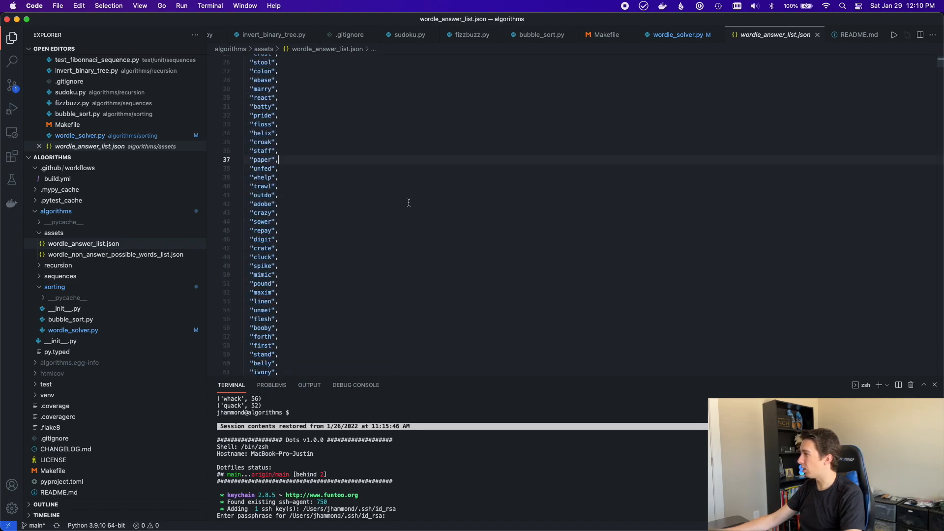
scroll("down", 3)
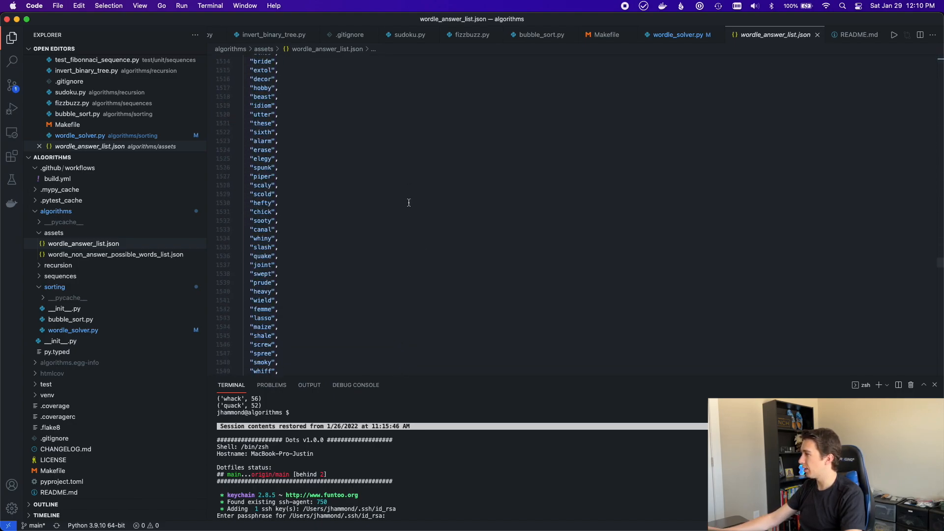
scroll("down", 3)
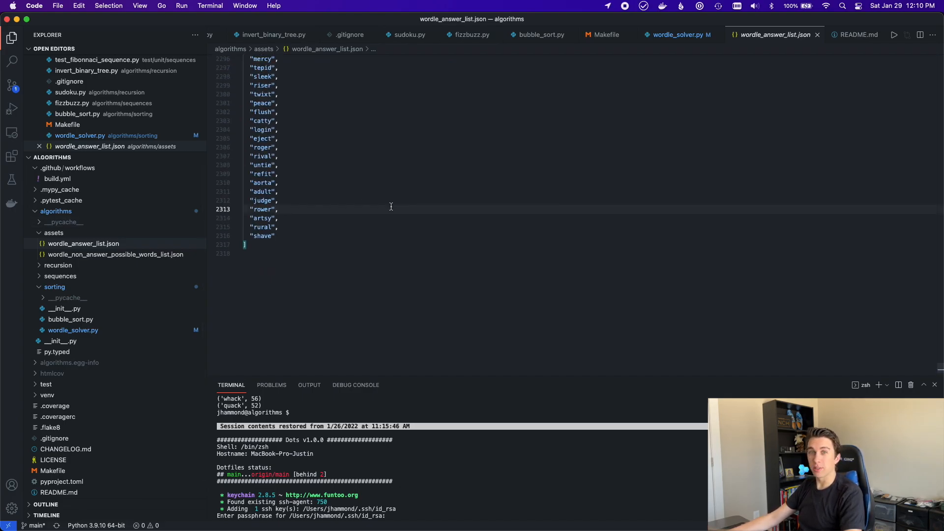
scroll("up", 3)
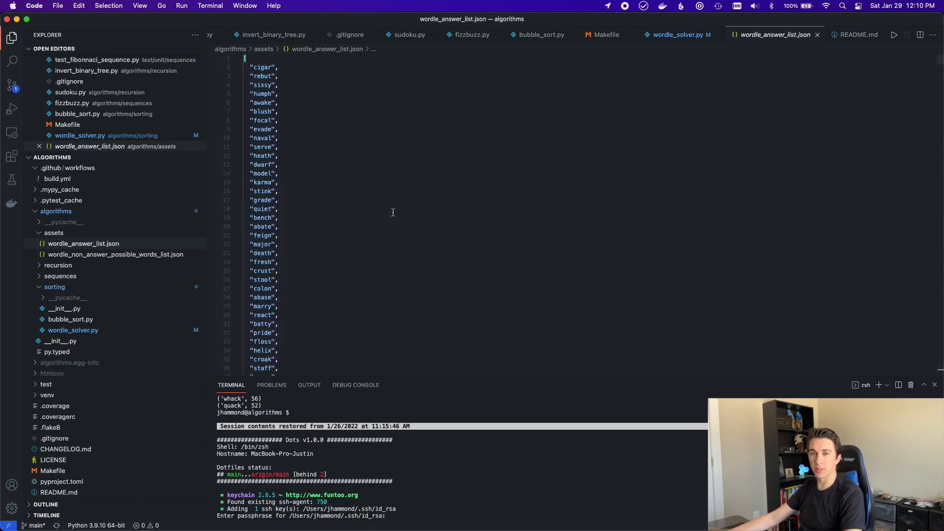
left_click(679, 34)
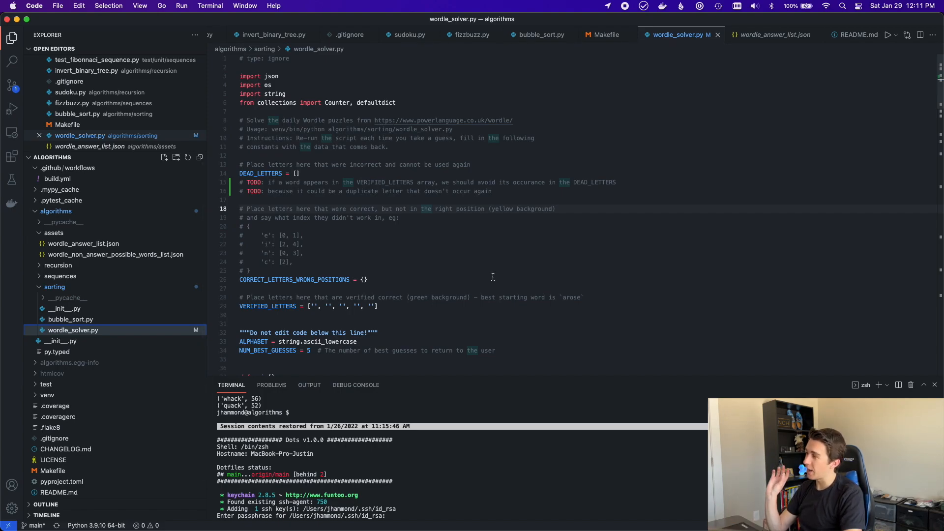
scroll("down", 3)
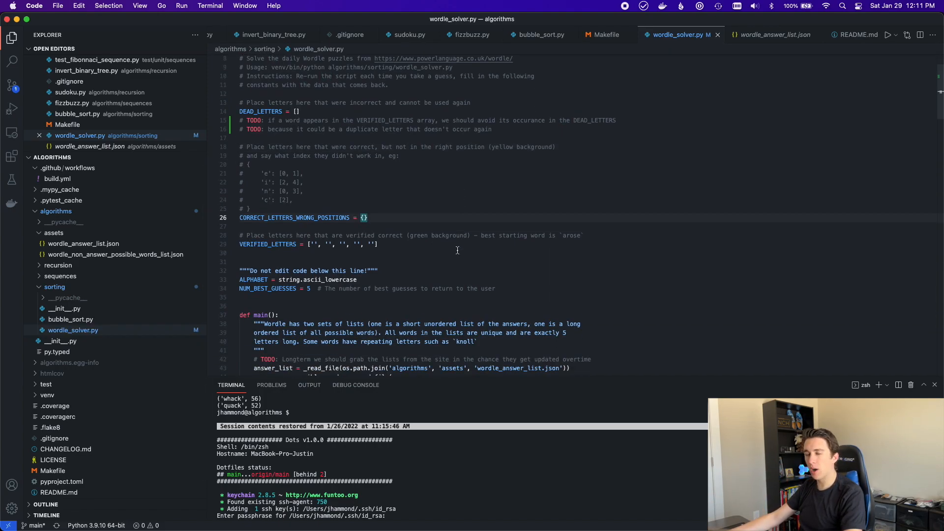
mouse_move(483, 250)
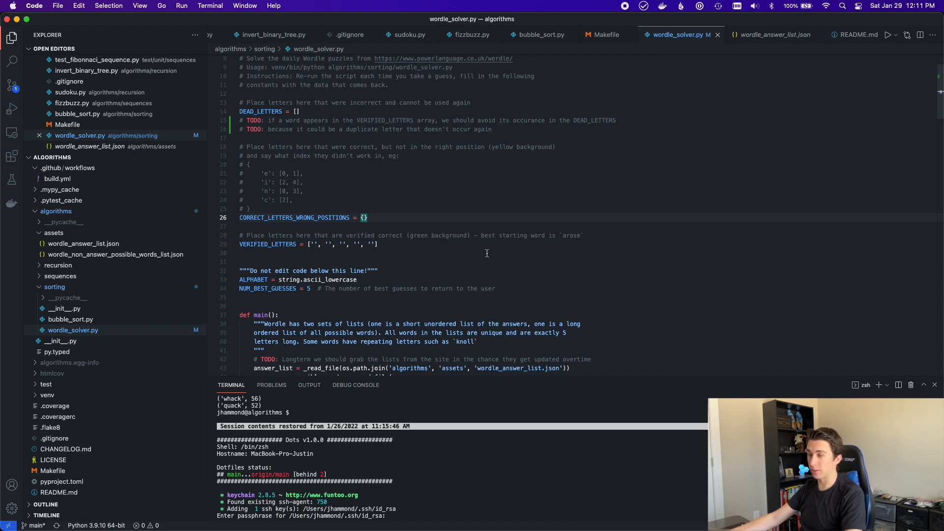
scroll("up", 3)
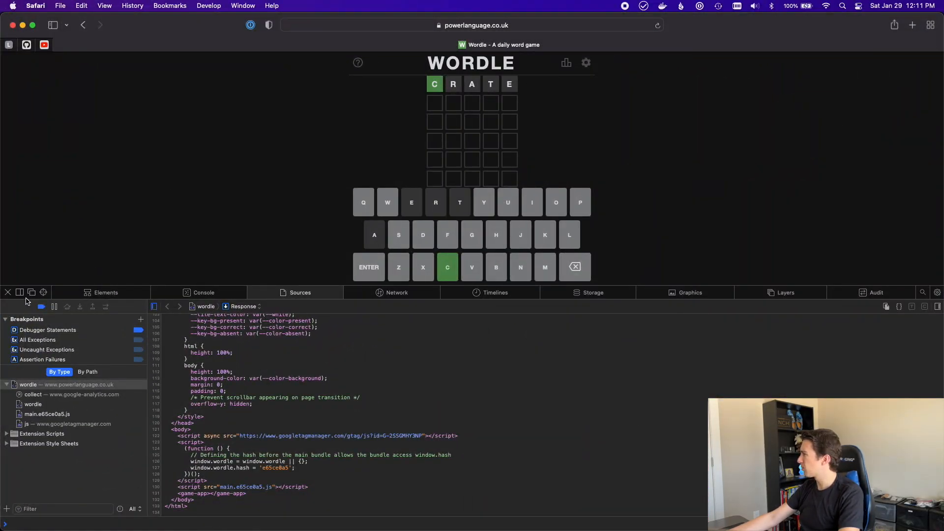
Close the Web Inspector to show the full board with CRATE scored
left_click(8, 292)
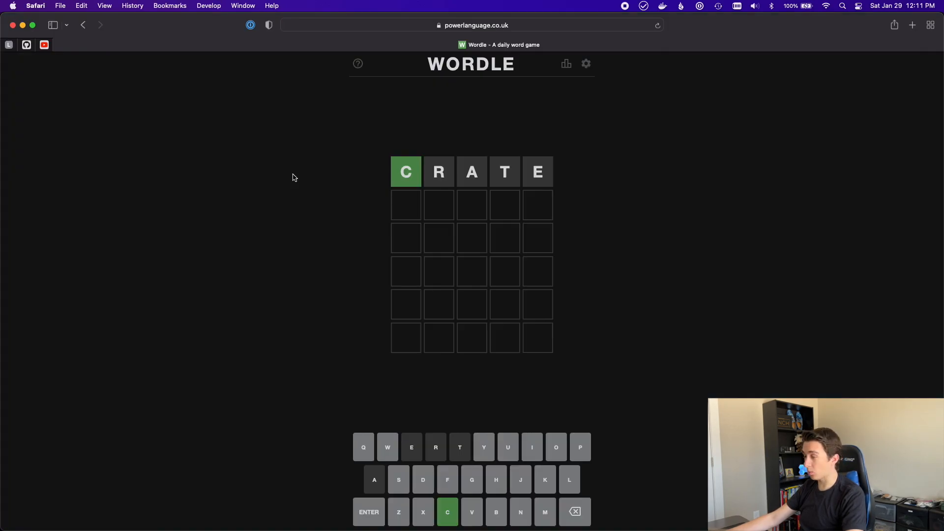
mouse_move(314, 179)
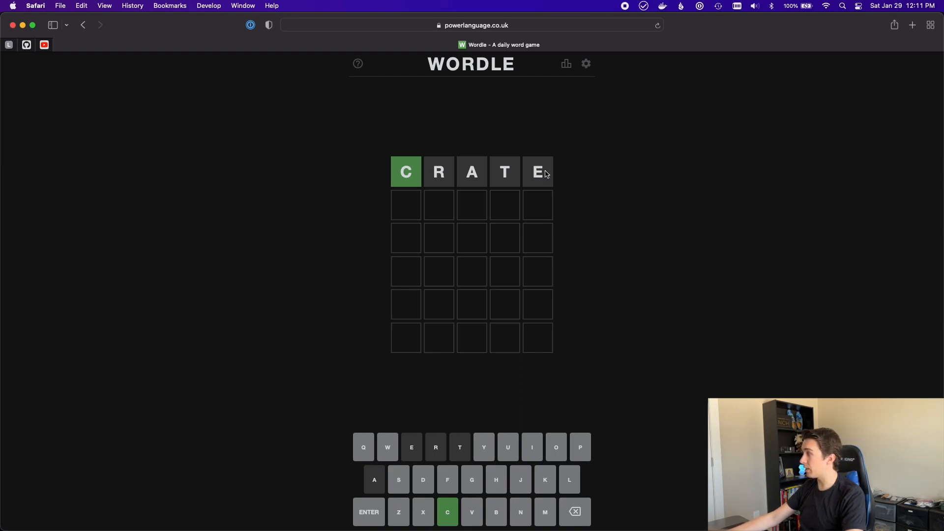
mouse_move(402, 235)
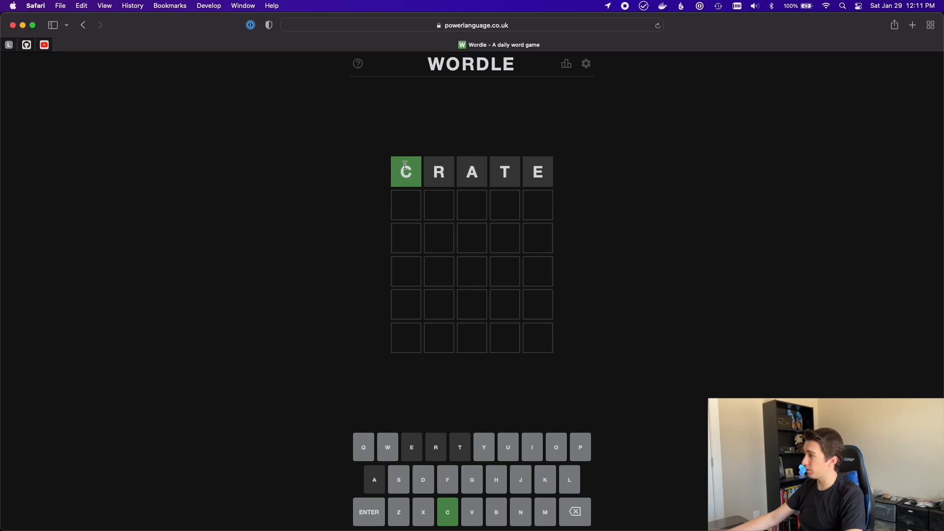
mouse_move(326, 218)
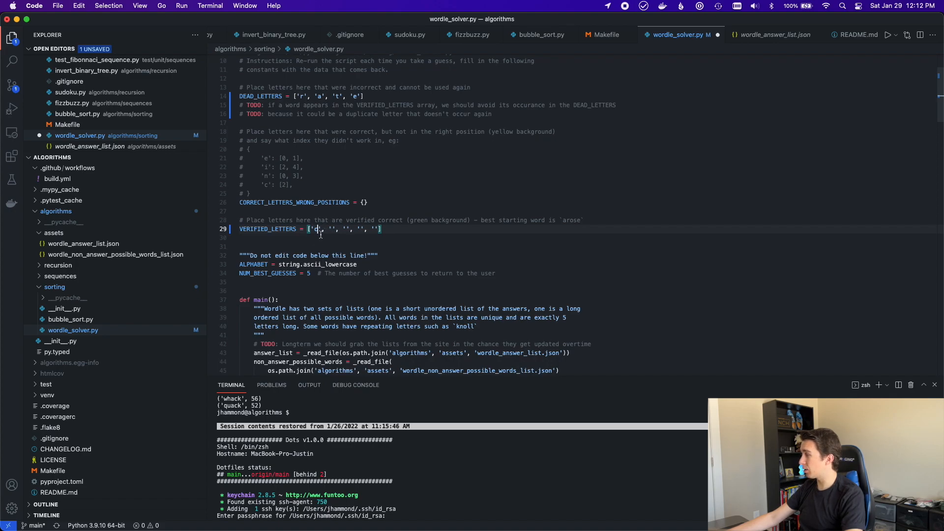
scroll("down", 3)
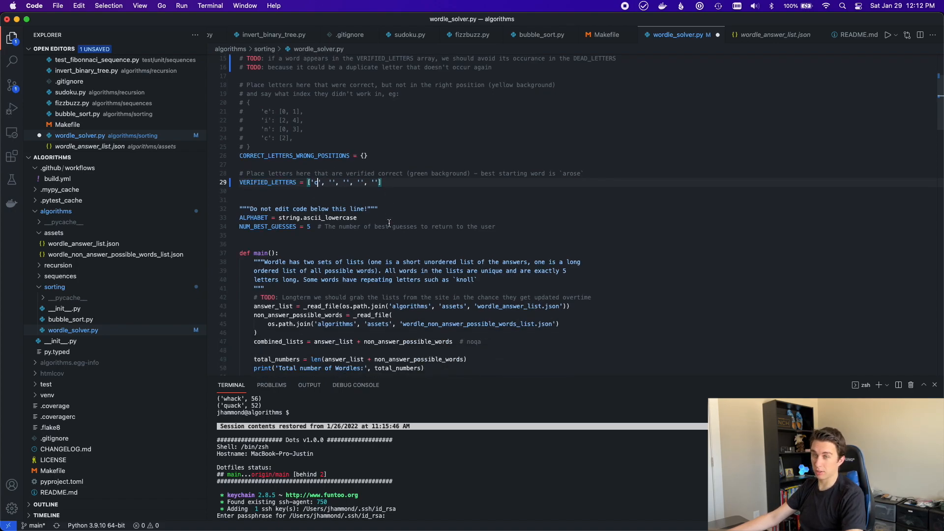
scroll("down", 3)
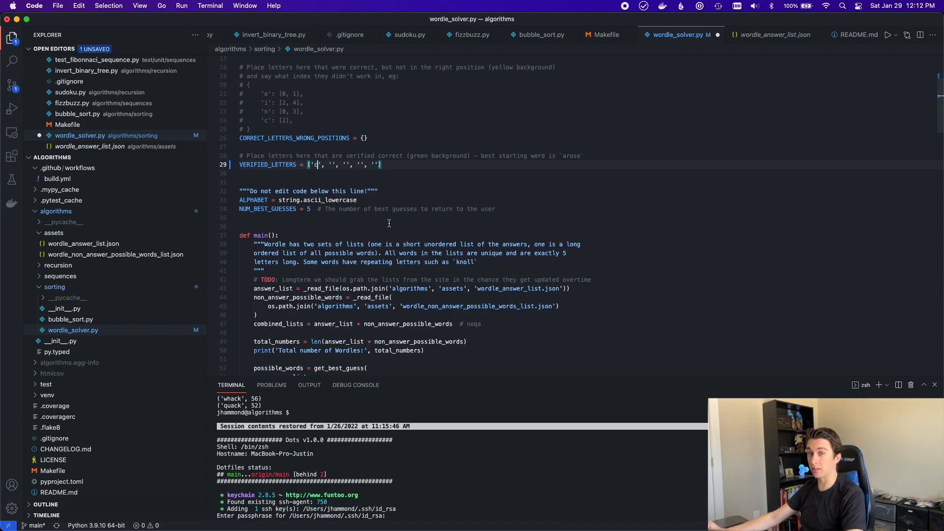
scroll("down", 3)
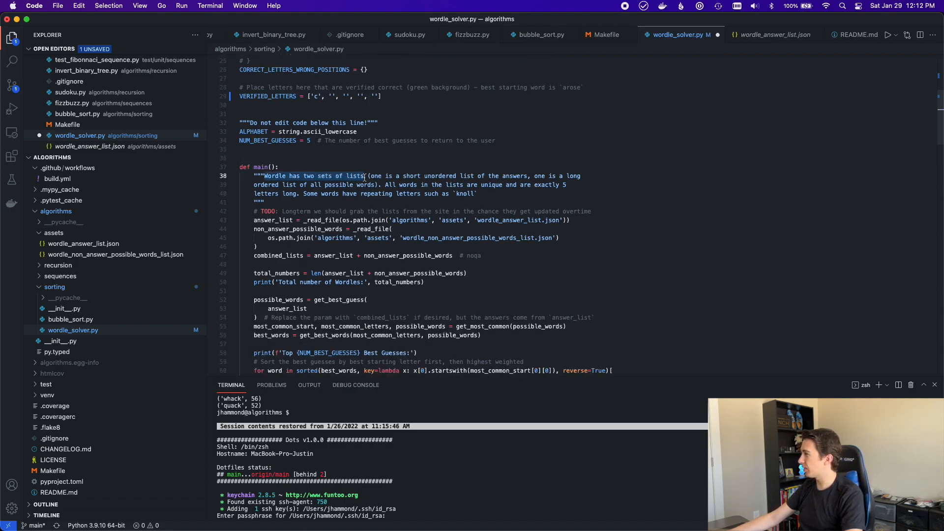
mouse_move(514, 176)
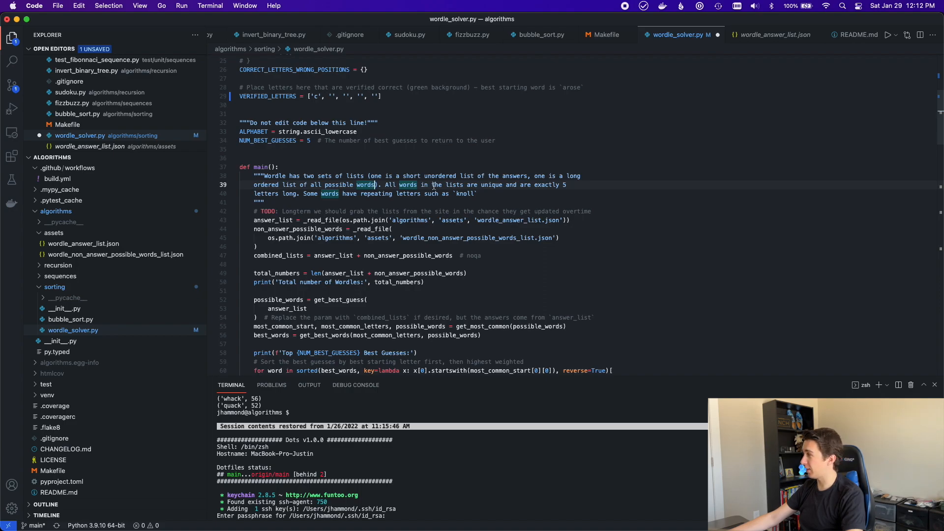
double_click(434, 183)
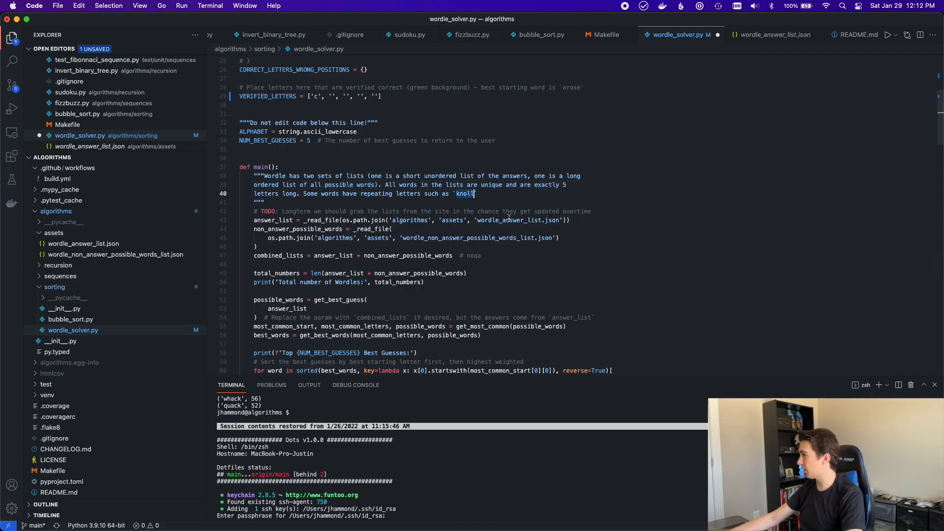
scroll("down", 3)
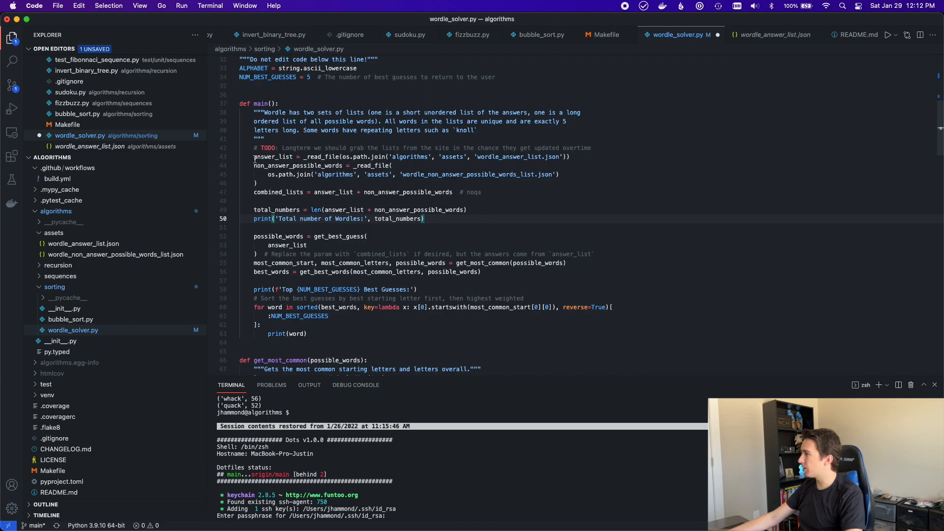
double_click(271, 157)
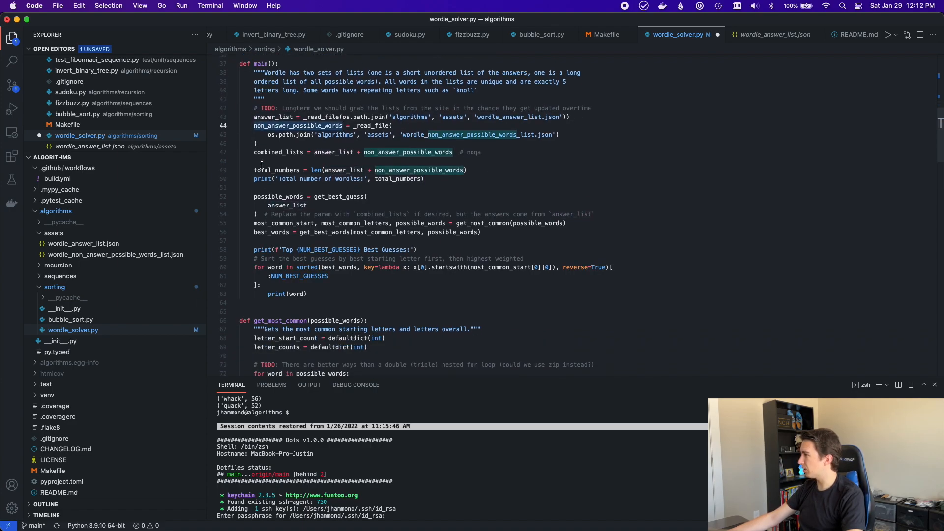
scroll("down", 3)
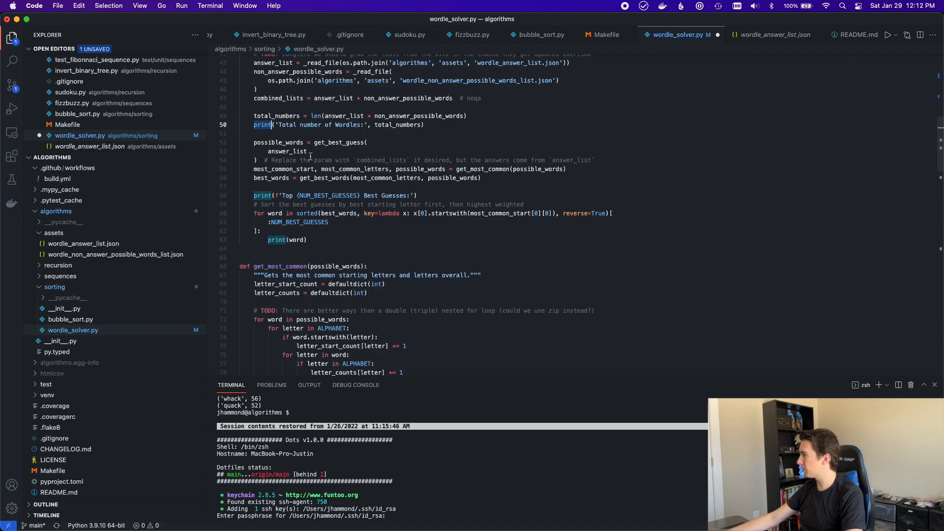
left_click(482, 168)
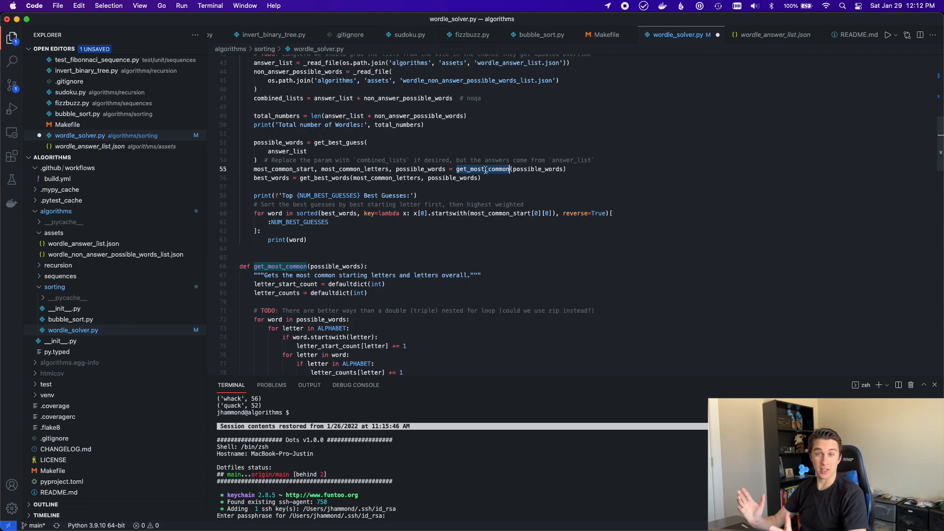
Skim the non-answer possible words JSON, then return to wordle_solver.py
left_click(116, 254)
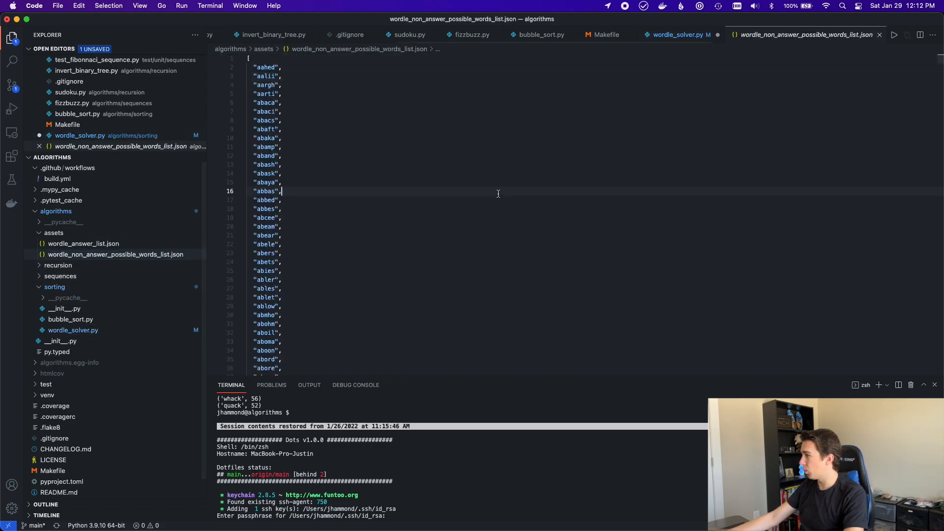
scroll("down", 3)
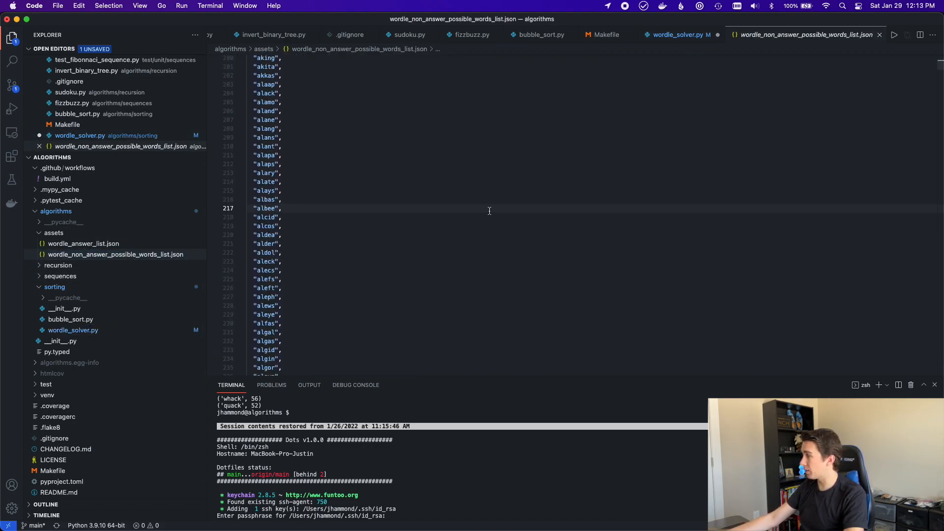
scroll("down", 3)
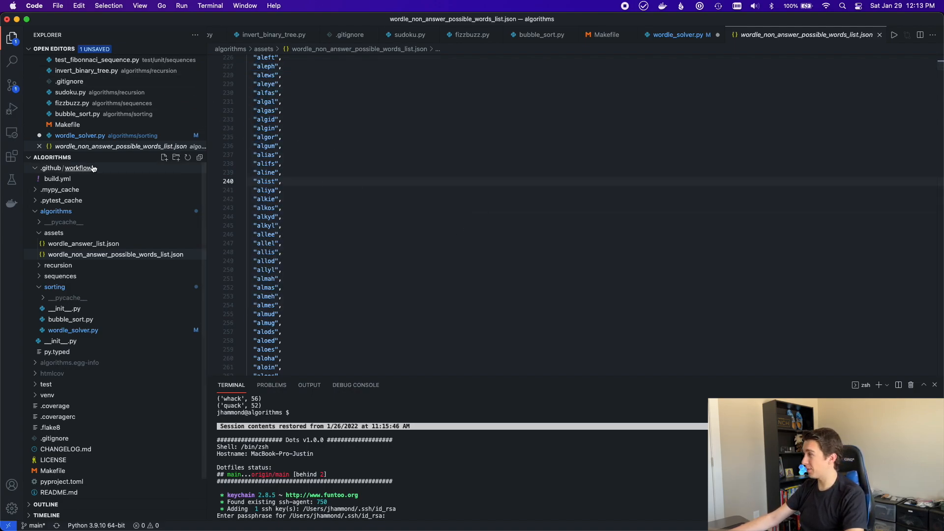
left_click(679, 34)
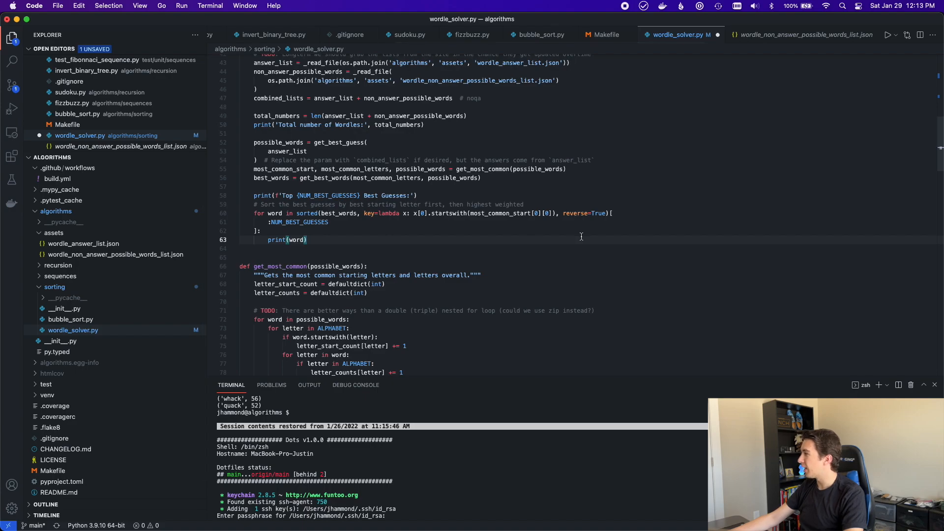
scroll("down", 3)
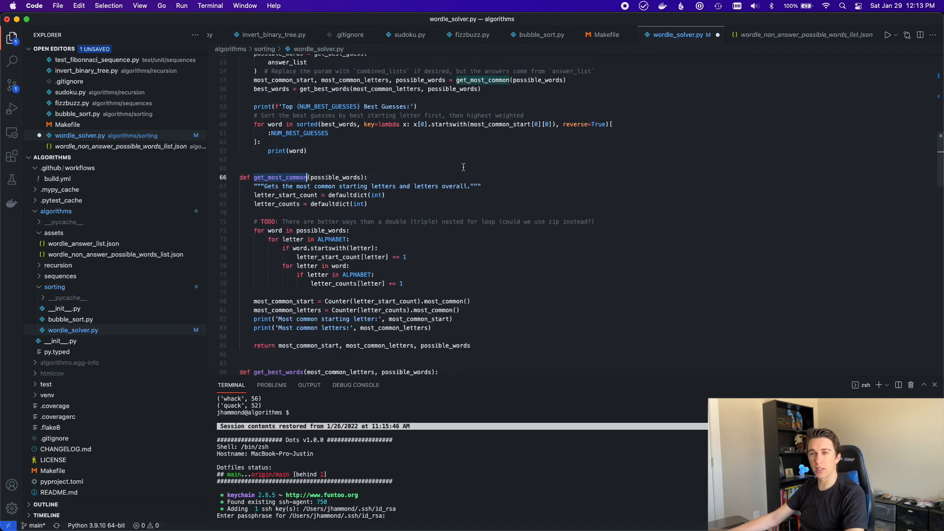
mouse_move(446, 169)
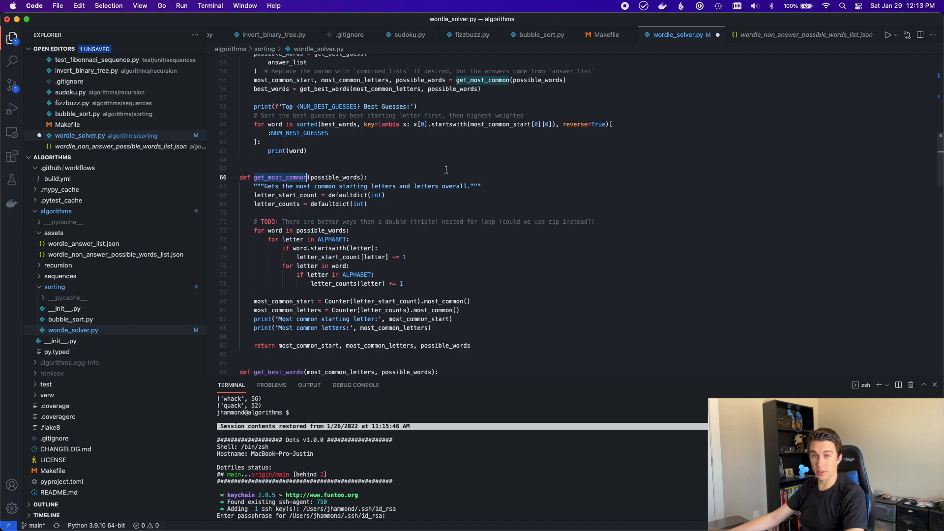
scroll("down", 3)
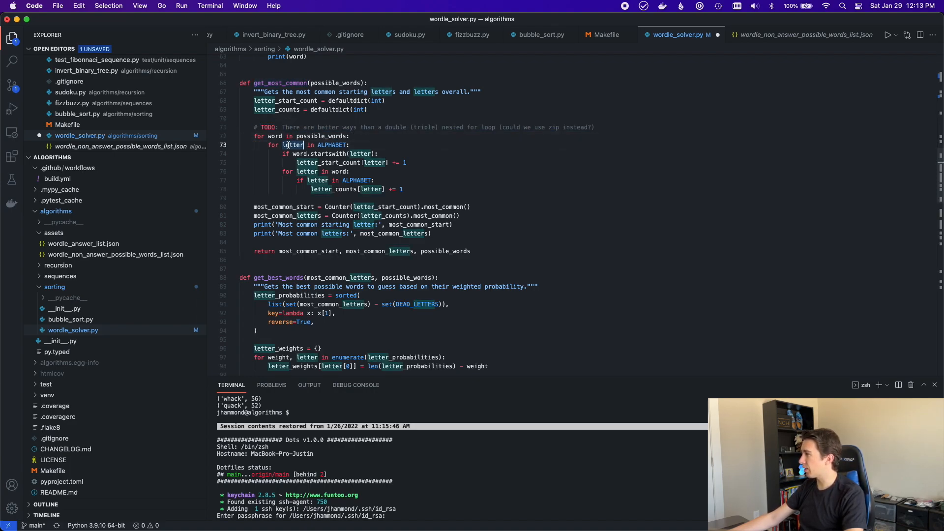
double_click(330, 145)
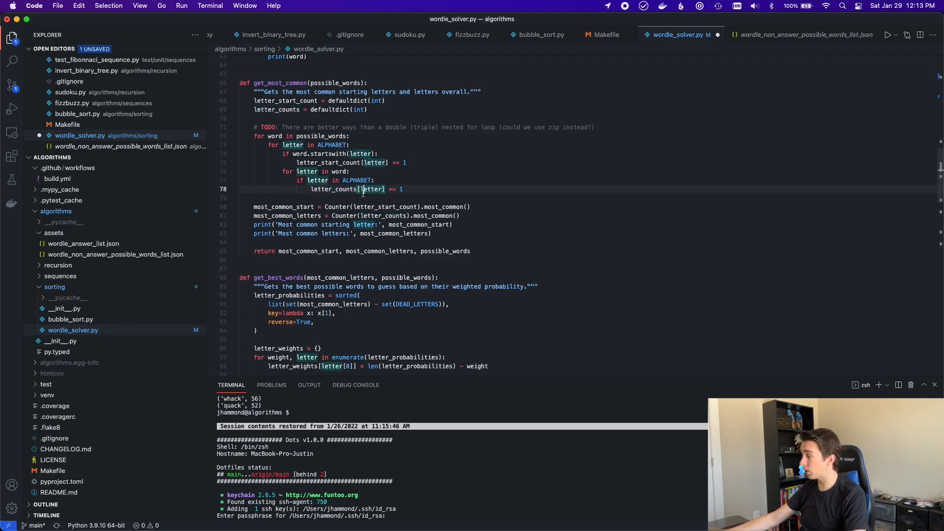
scroll("down", 3)
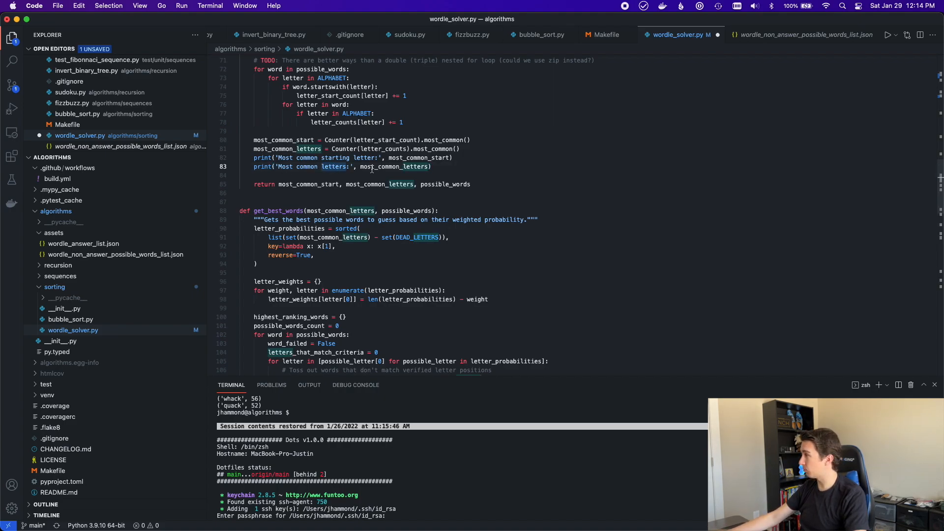
scroll("down", 3)
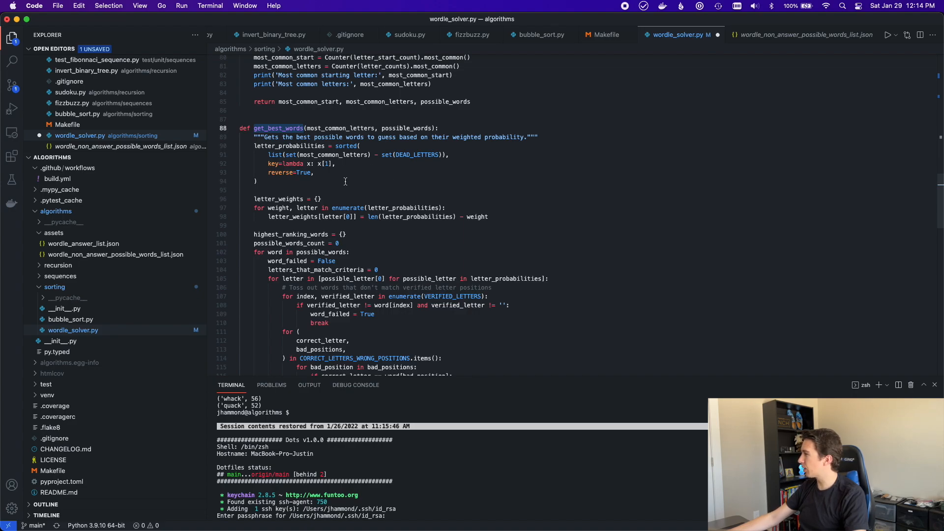
scroll("down", 3)
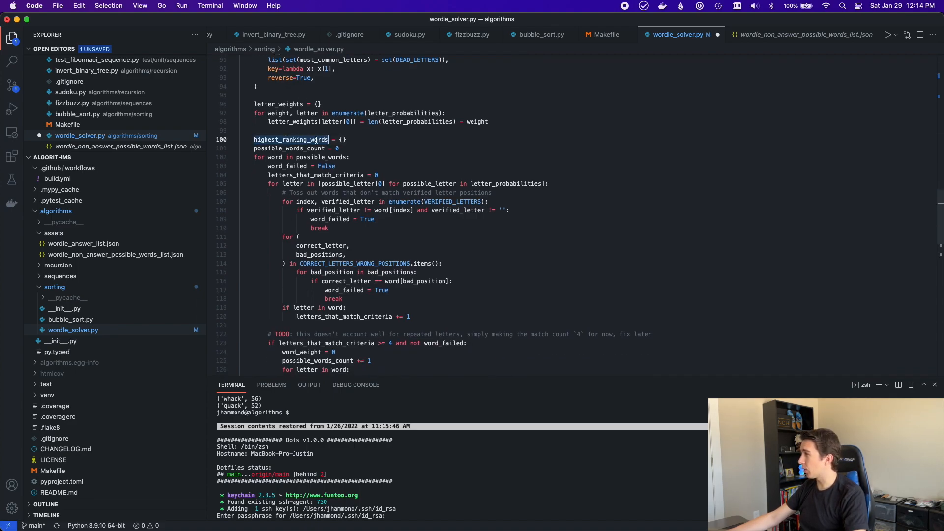
mouse_move(373, 159)
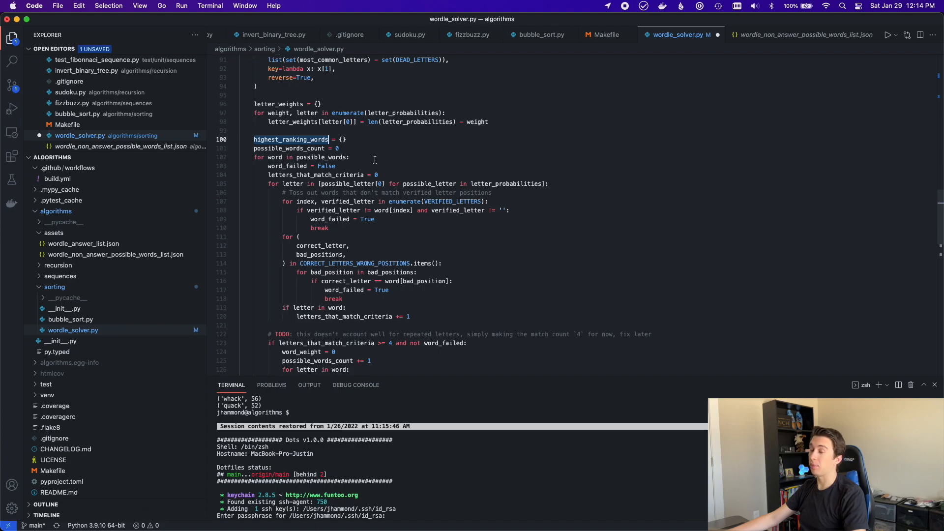
left_click(350, 158)
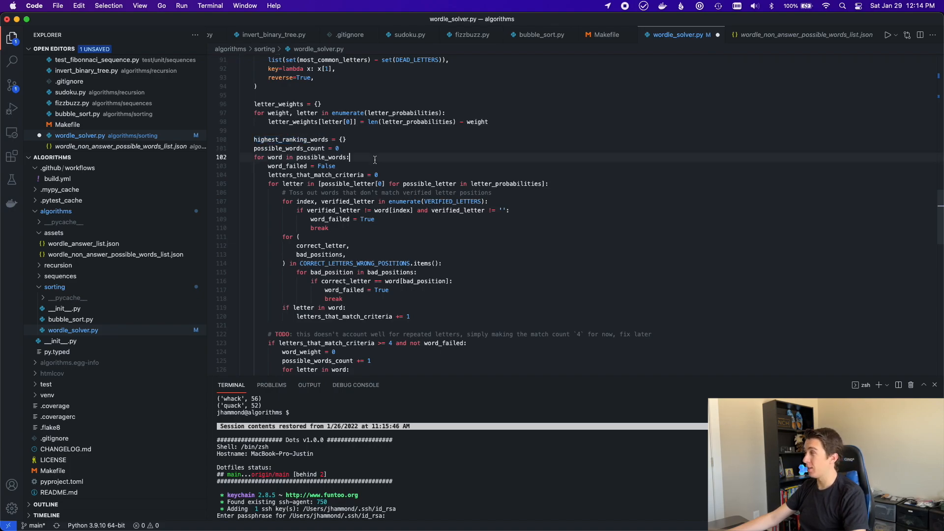
left_click(364, 149)
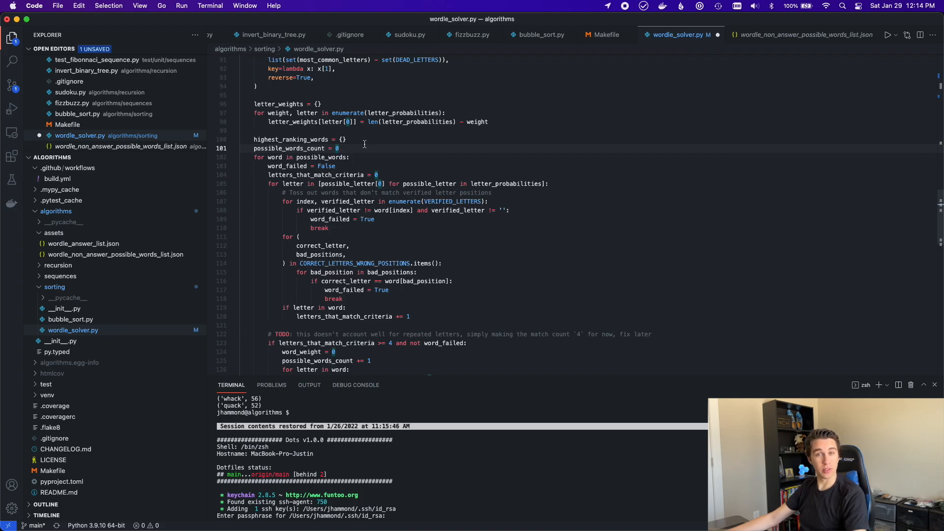
scroll("down", 3)
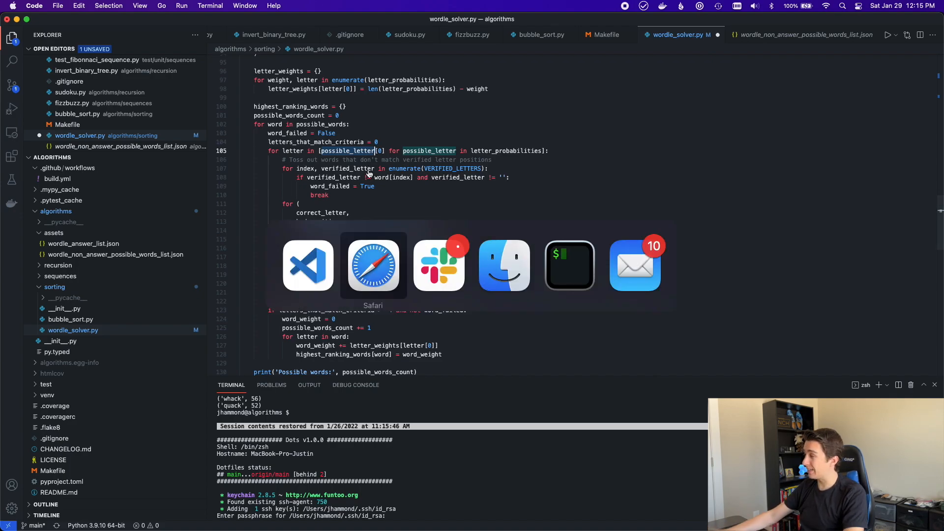
Switch to Safari's Wordle board showing CRATE with only C correct
left_click(371, 264)
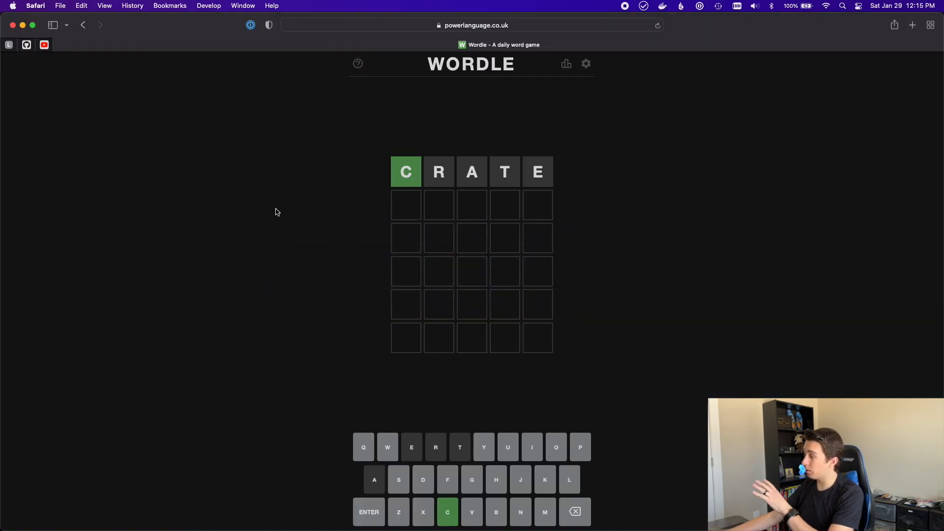
mouse_move(493, 176)
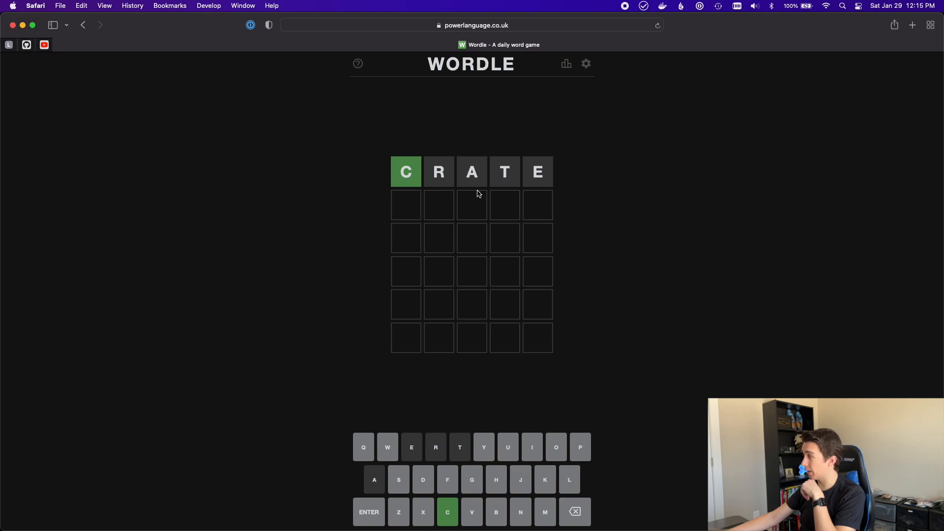
mouse_move(470, 176)
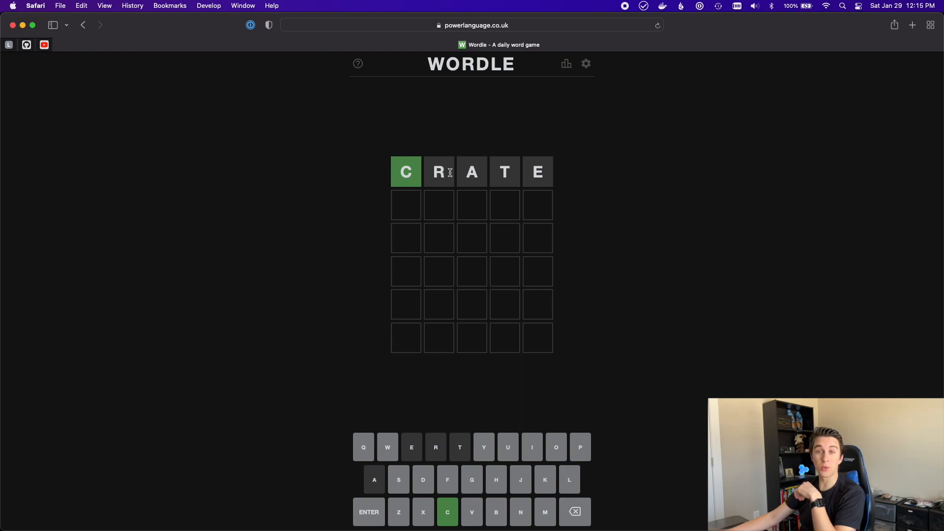
mouse_move(448, 176)
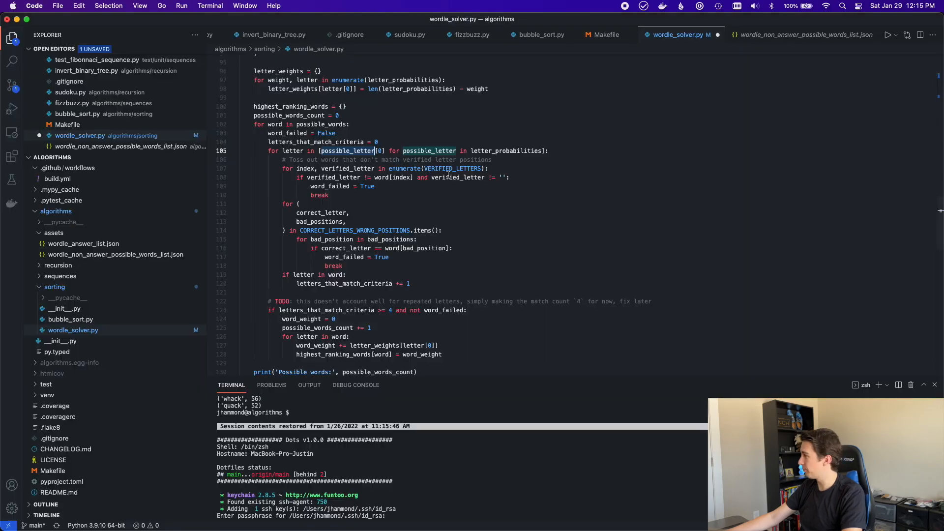
scroll("down", 3)
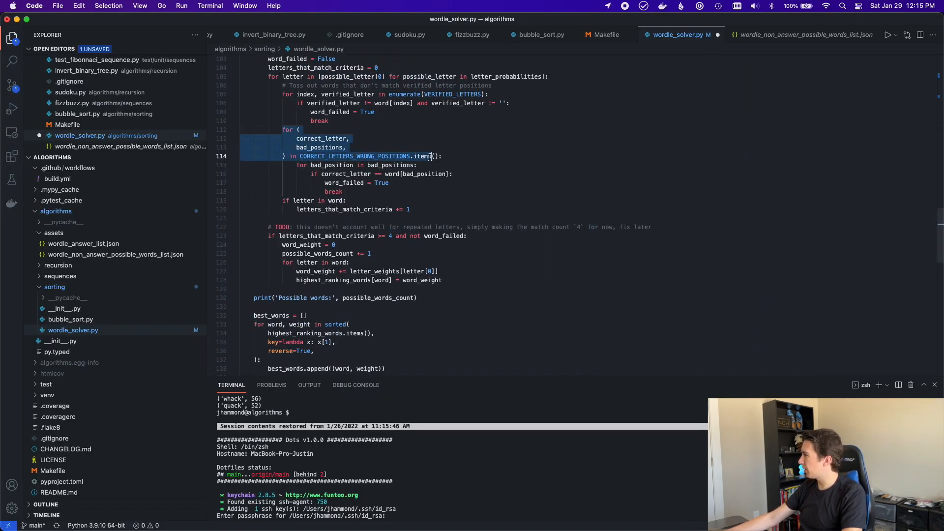
left_click(355, 156)
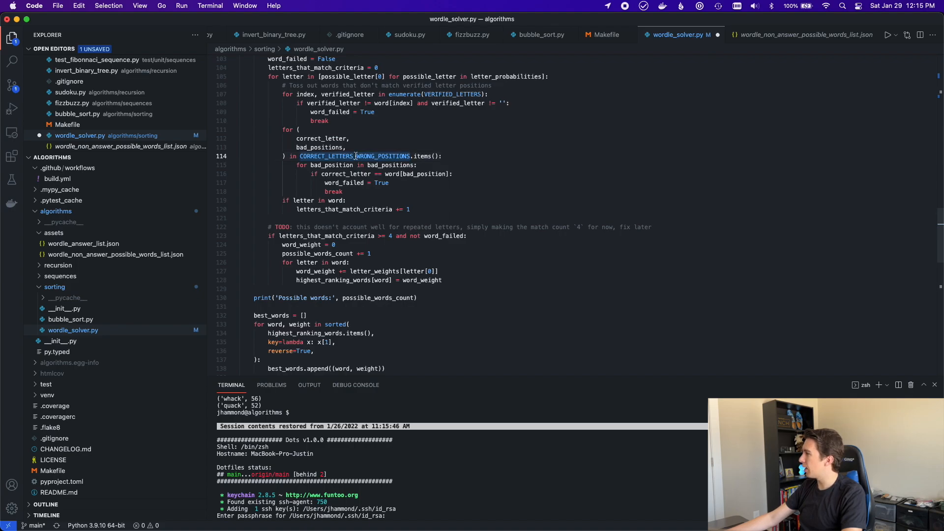
mouse_move(409, 165)
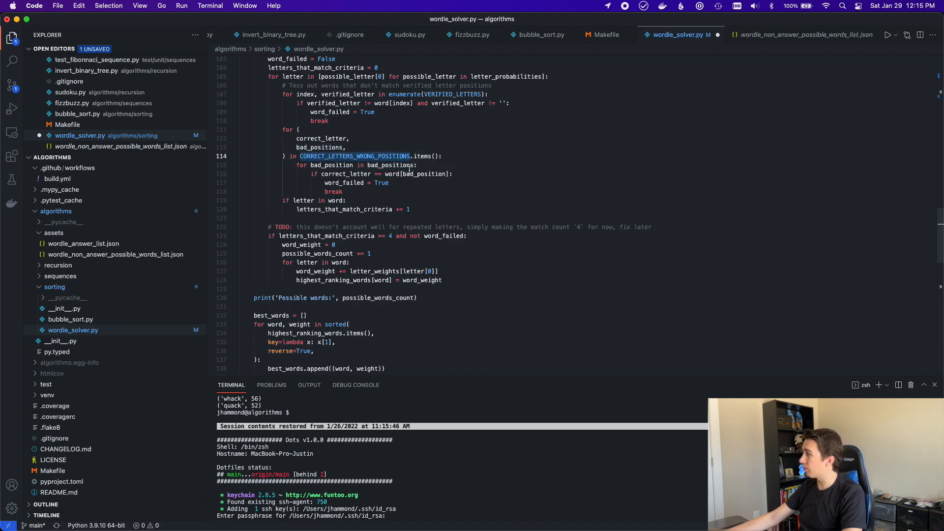
scroll("up", 3)
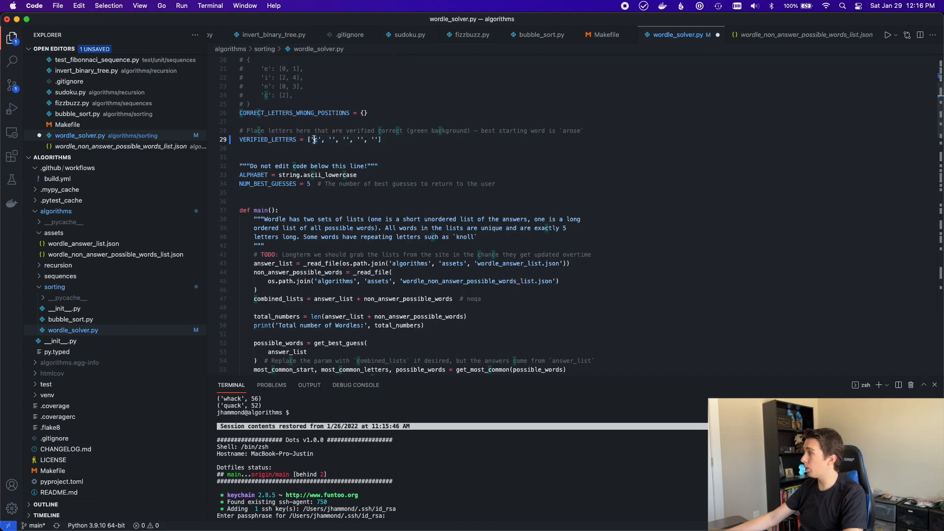
scroll("down", 3)
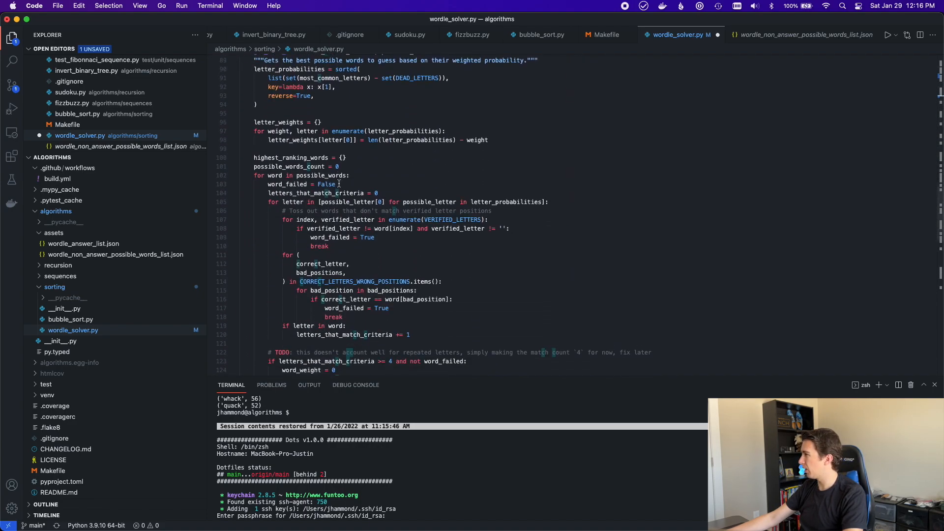
scroll("down", 3)
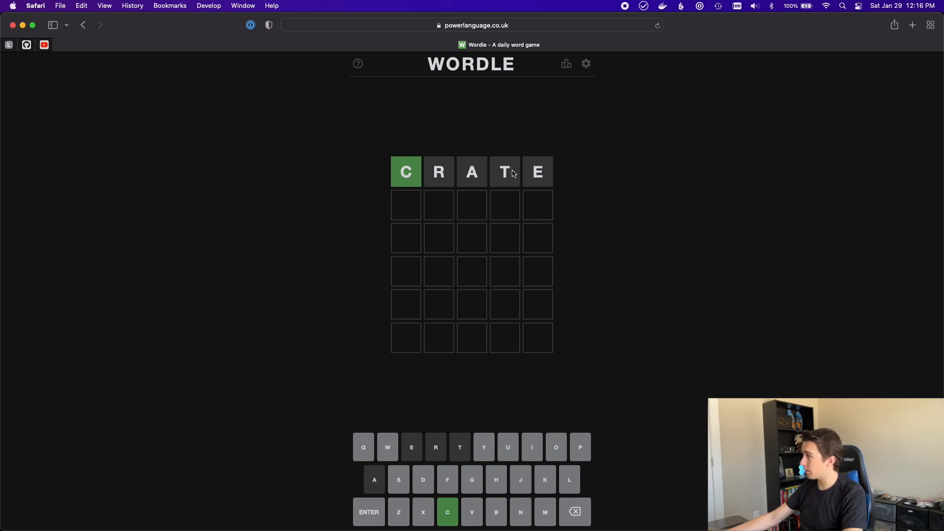
mouse_move(505, 175)
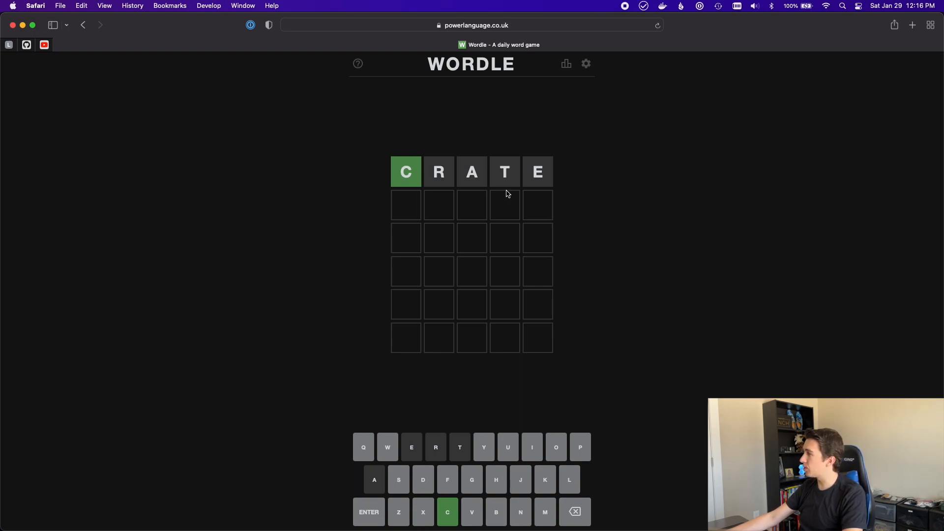
mouse_move(505, 171)
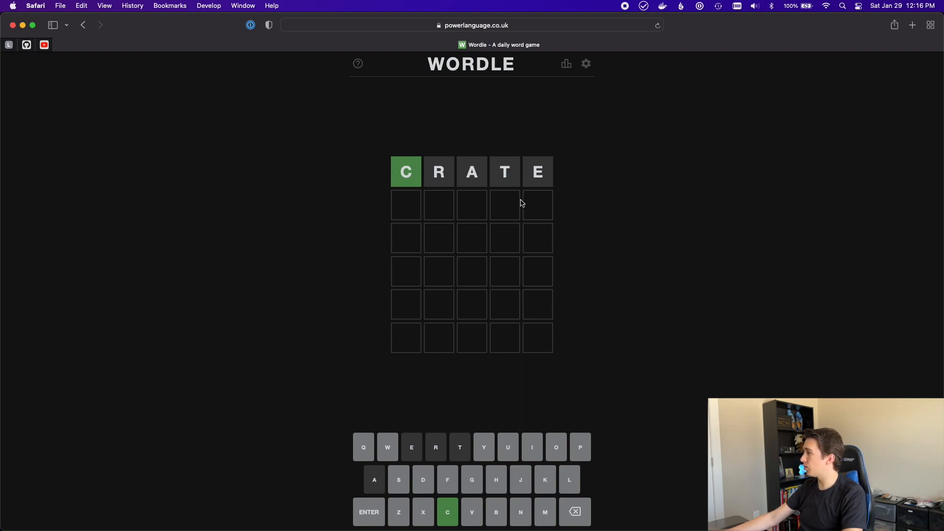
mouse_move(520, 156)
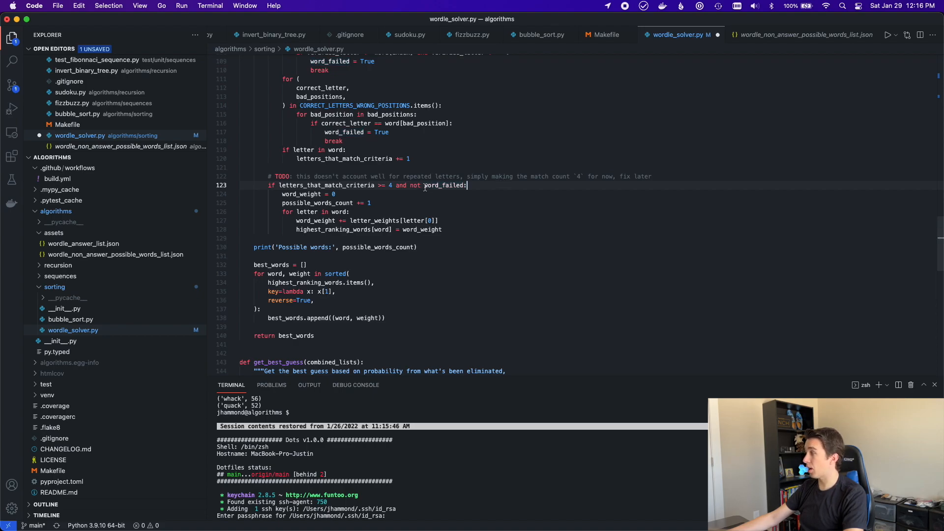
scroll("up", 3)
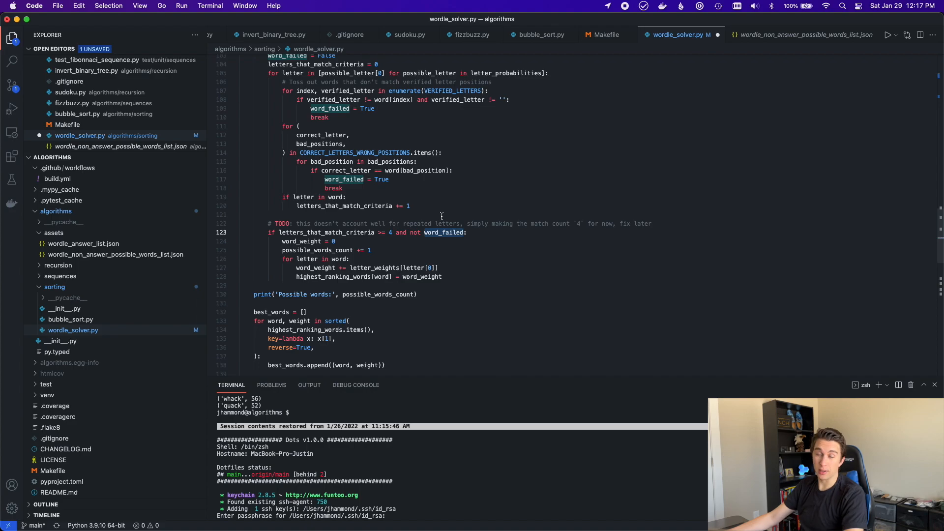
scroll("down", 3)
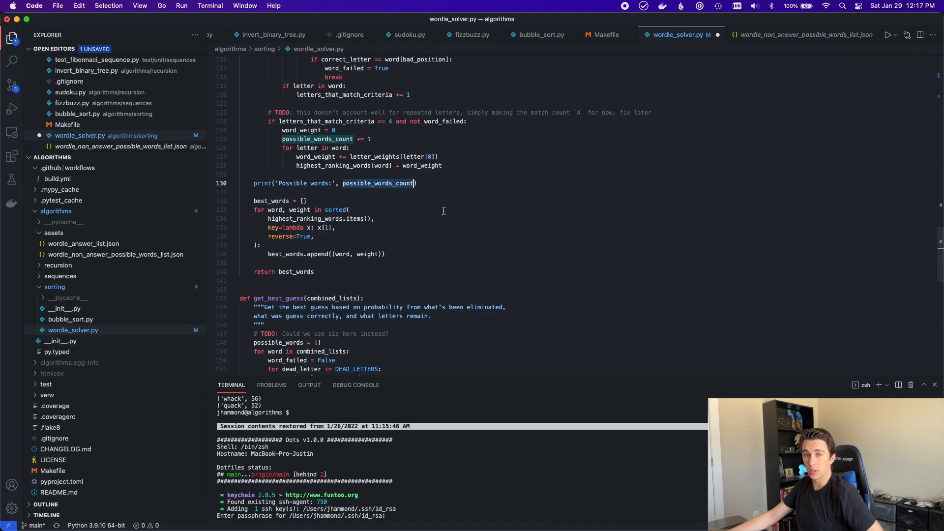
mouse_move(426, 88)
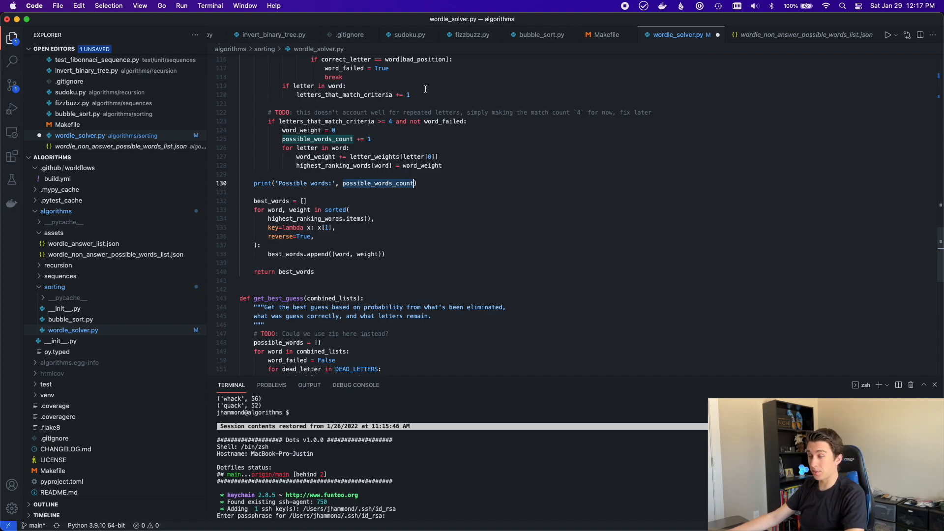
scroll("down", 3)
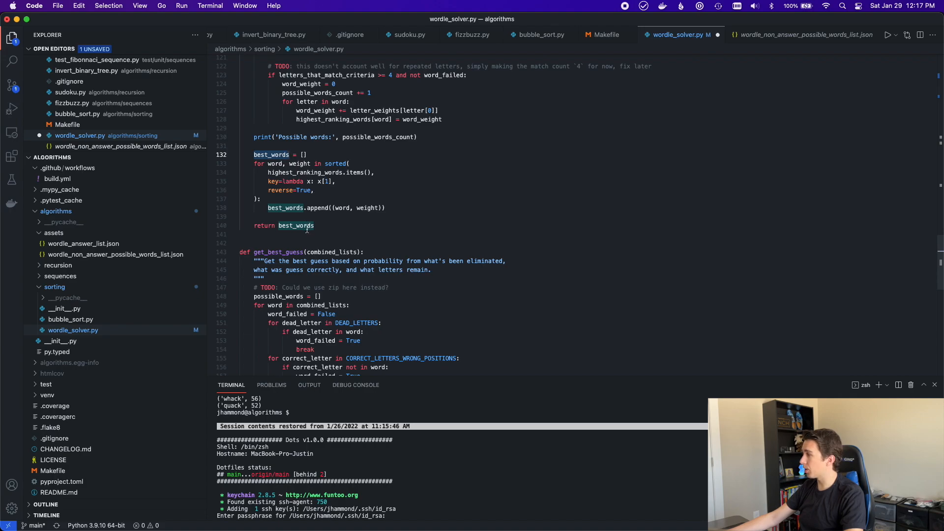
left_click(304, 226)
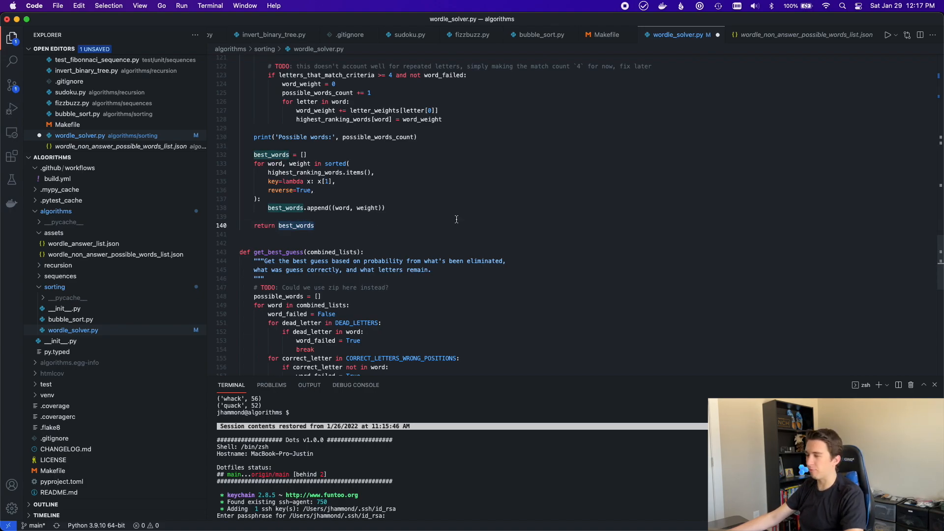
scroll("down", 3)
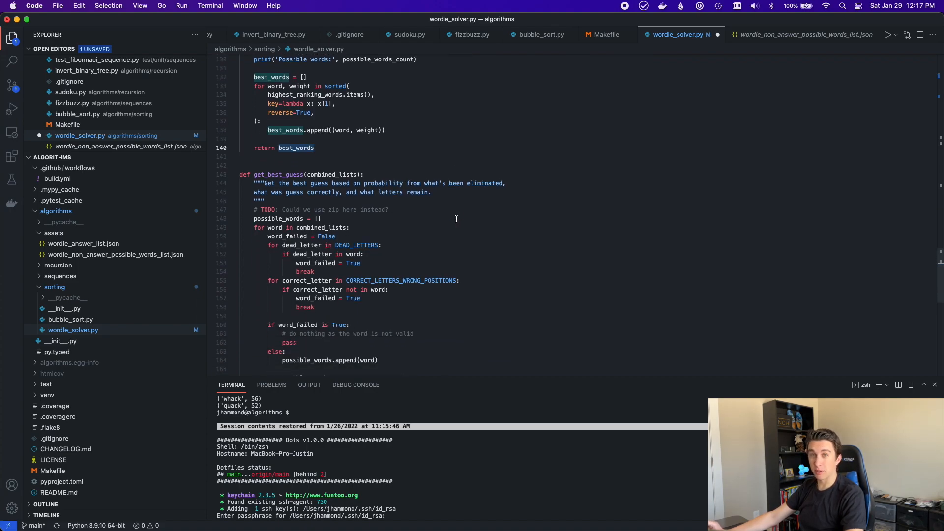
double_click(374, 209)
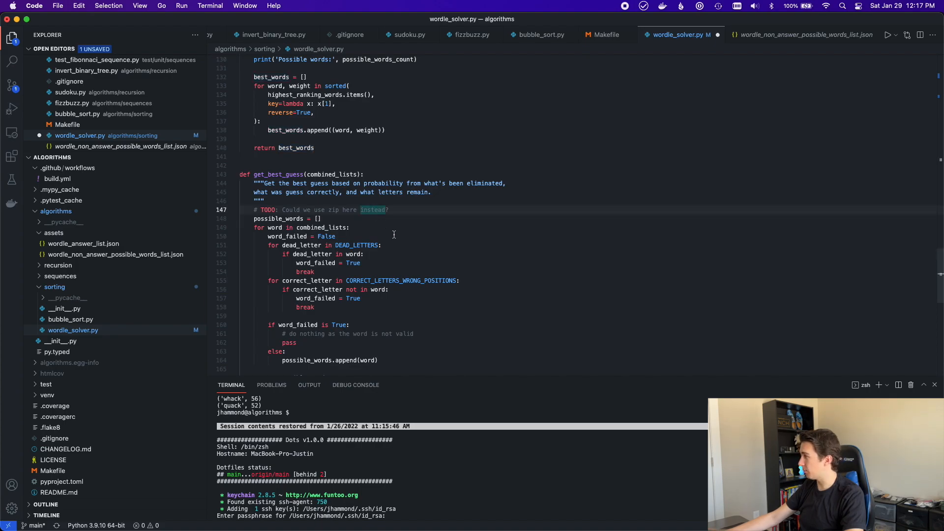
scroll("down", 3)
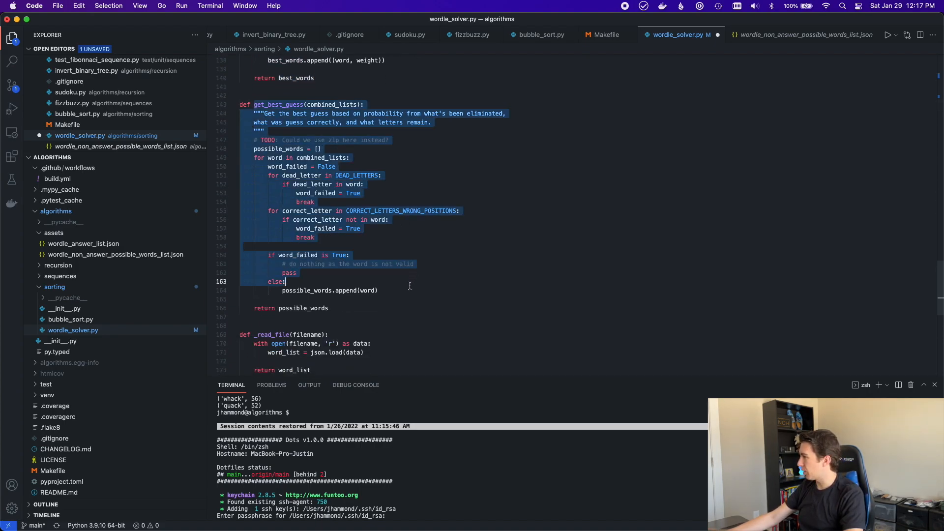
scroll("down", 3)
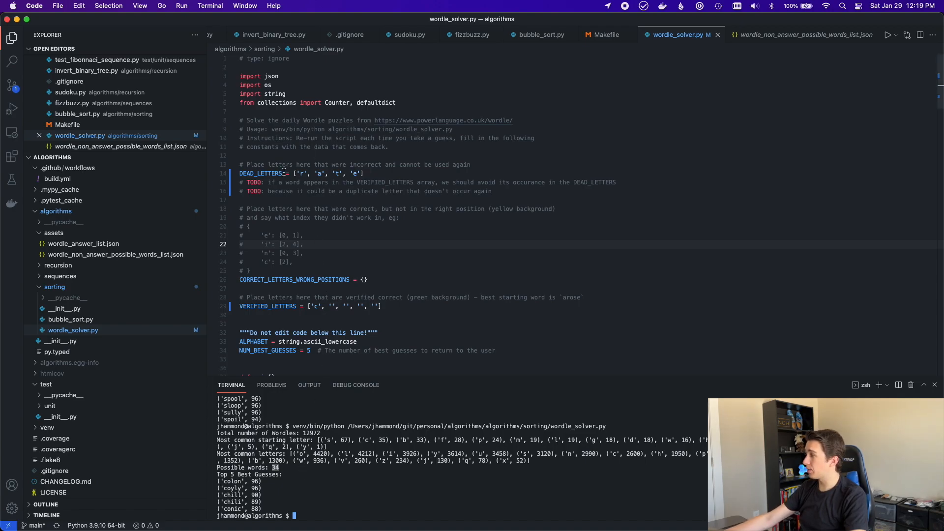
Review the solver output of 34 possible words and the letter constants
scroll("down", 3)
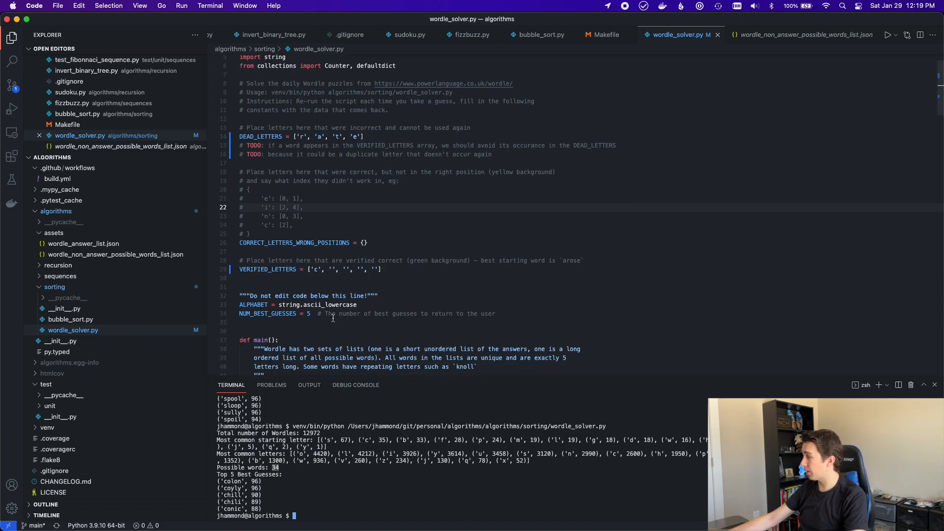
scroll("up", 3)
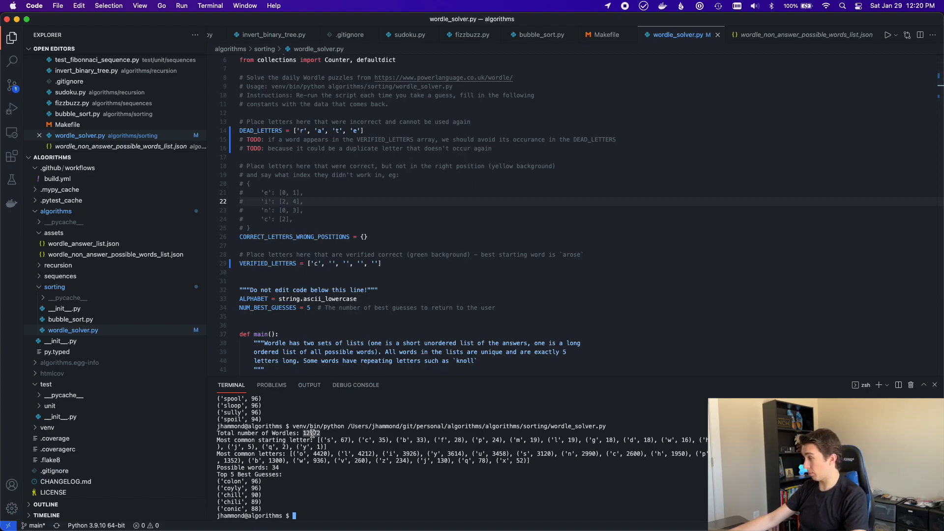
mouse_move(320, 471)
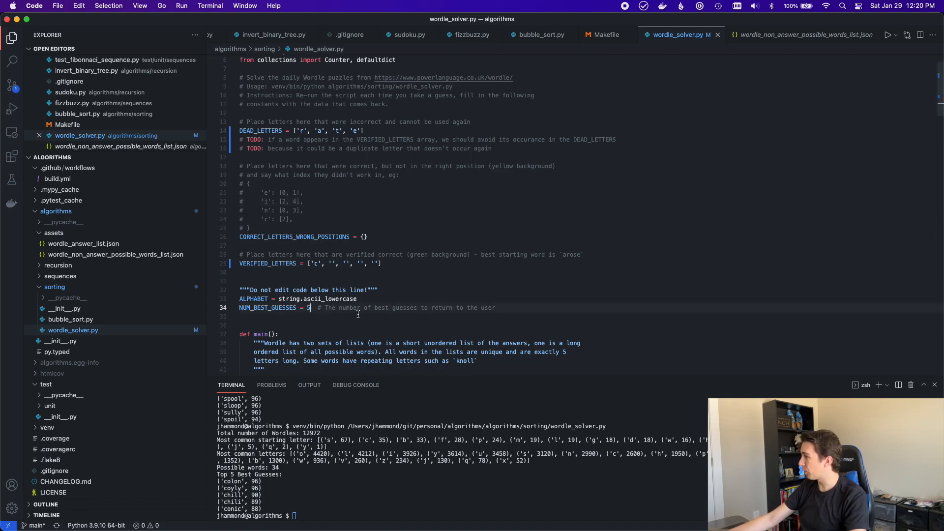
type("0")
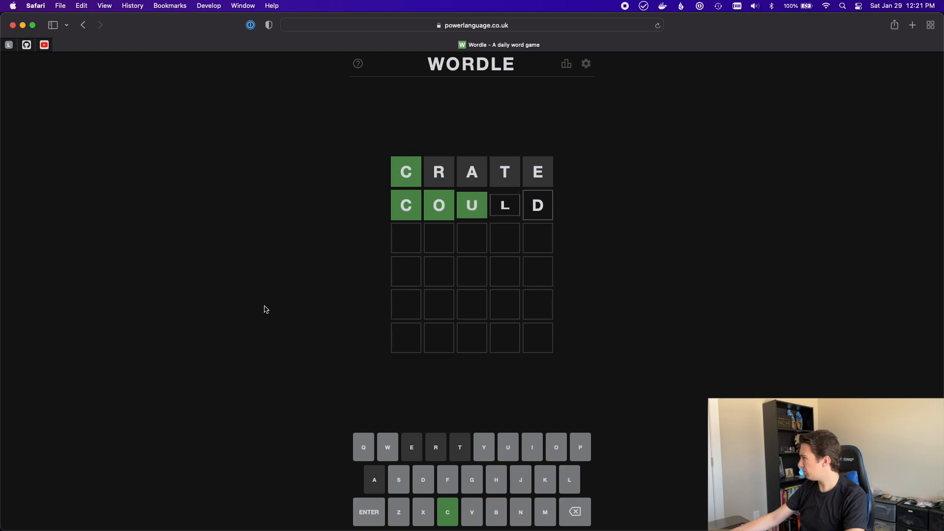
Load Wordle in a fresh private window and dismiss the how-to-play dialog
key("Return")
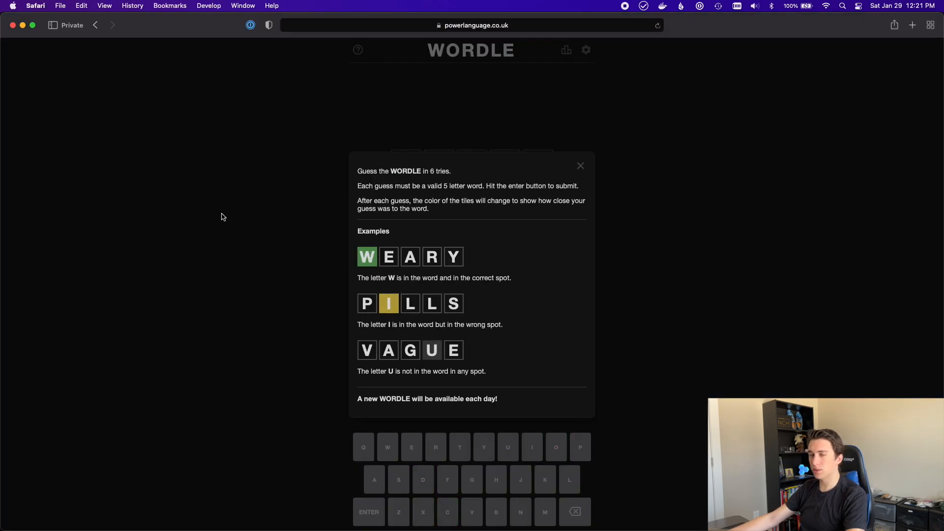
left_click(580, 165)
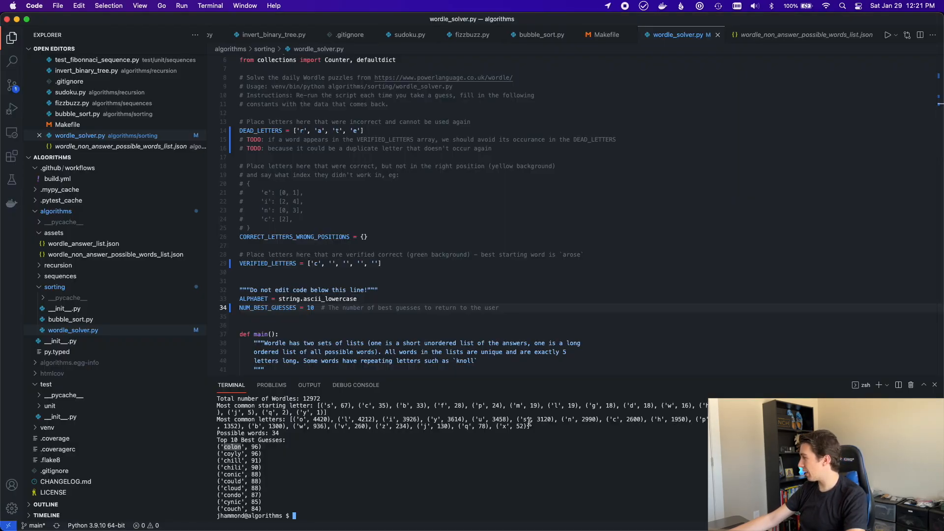
Set DEAD_LETTERS to ['s','t','a','r','e'] so the solver excludes the first guess's grey letters
left_click(318, 264)
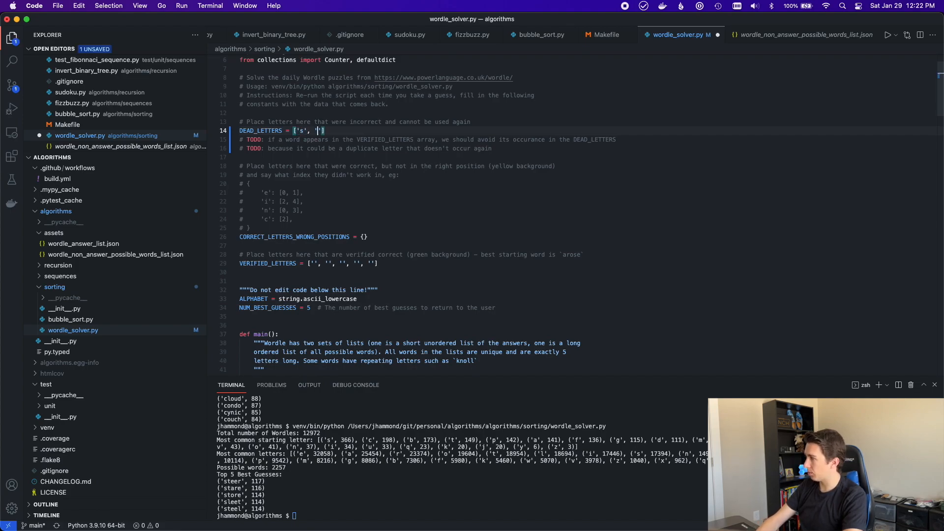
type("'t', 'a',")
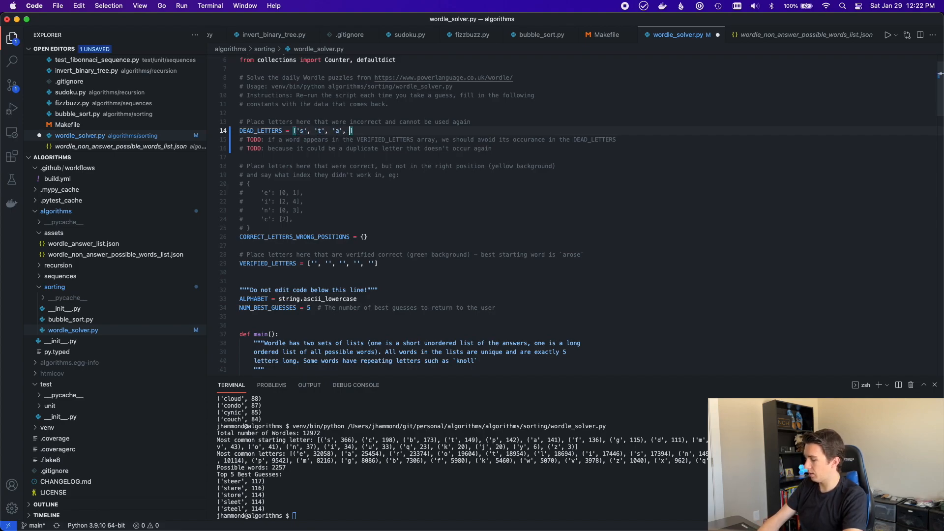
type("'r', 'e'")
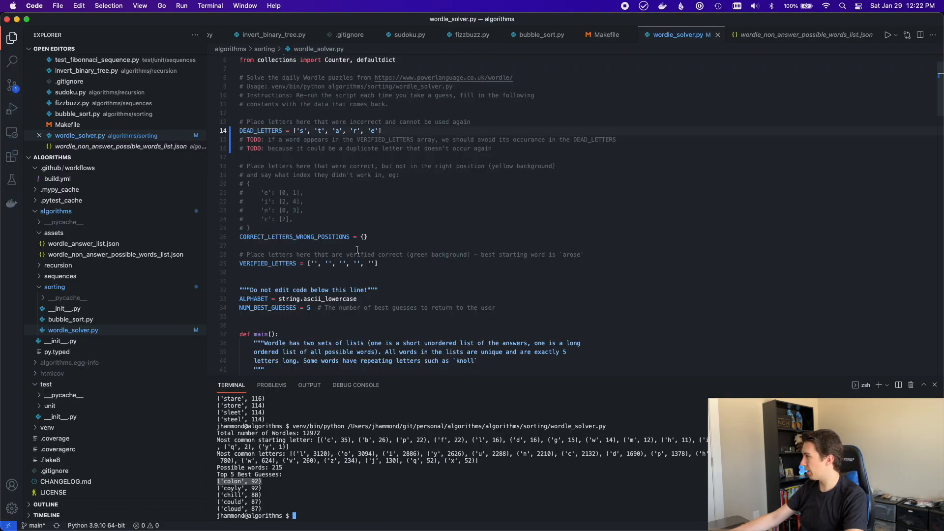
Verify 'c','o' in the first two slots, record 'l' as misplaced at index 2, and add 'm' to DEAD_LETTERS
type("c")
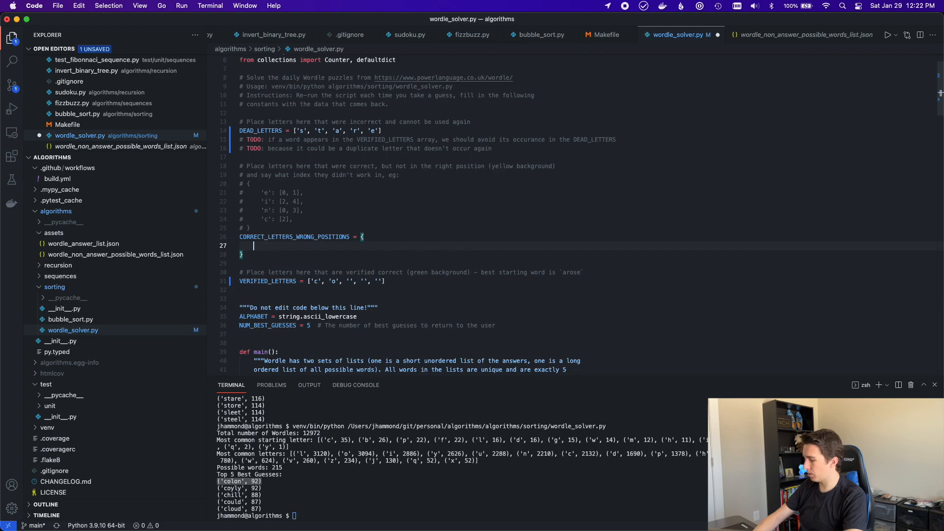
type("'l': []")
left_click(311, 129)
type(", 'n'")
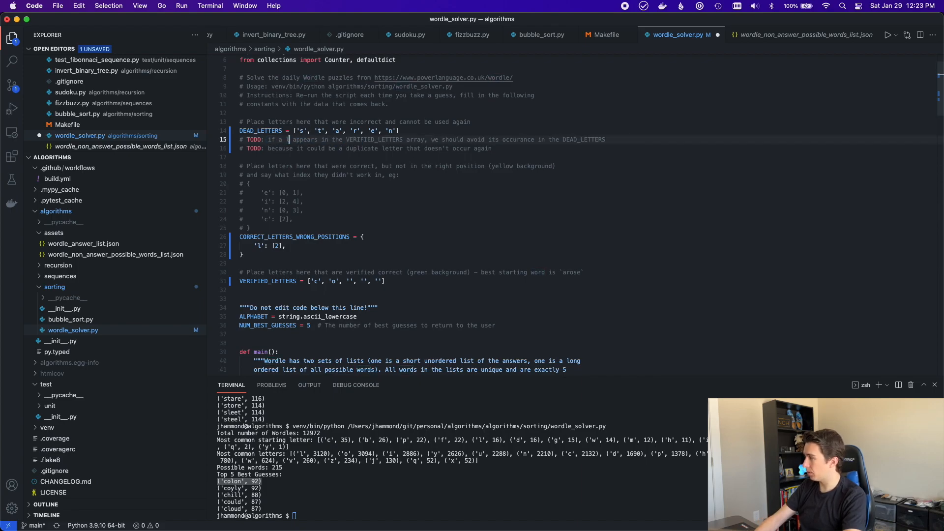
double_click(396, 139)
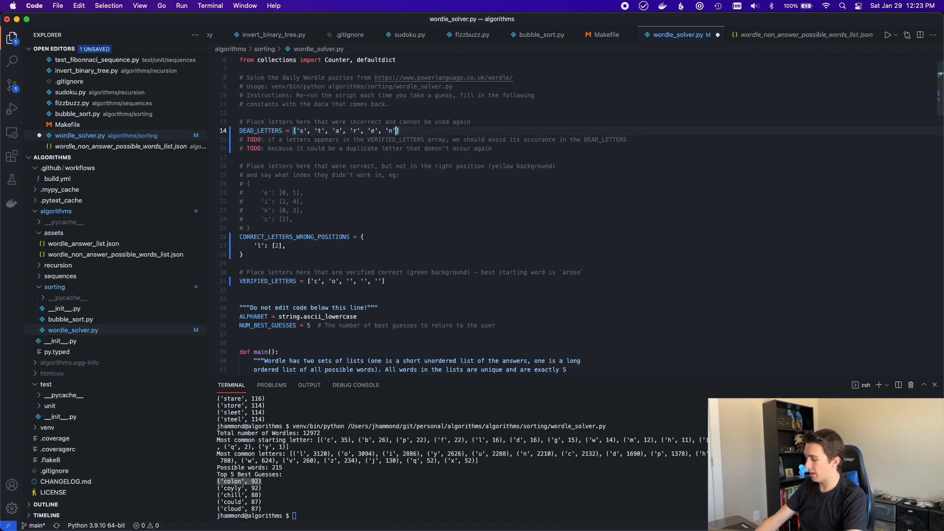
type(",'o'")
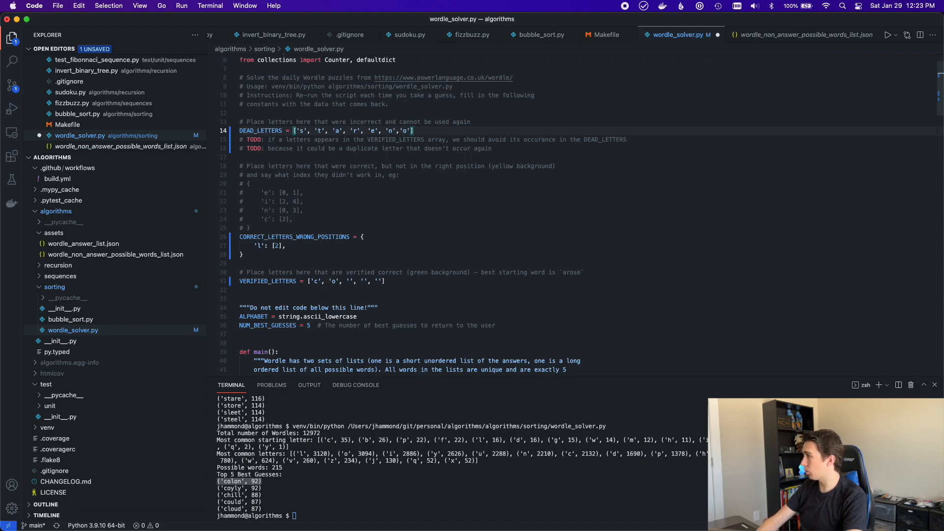
key("backspace")
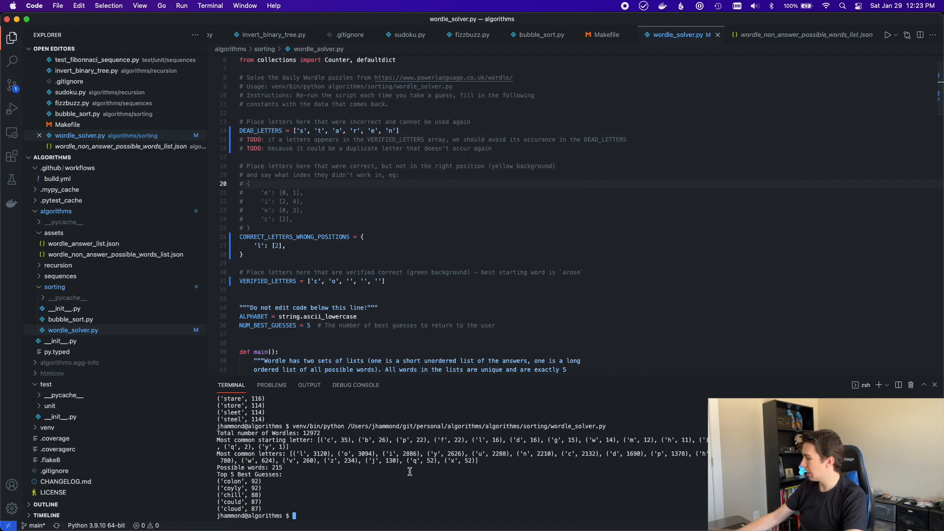
Rerun wordle_solver.py, narrowing the candidates to COYLY and COULD
key("Return")
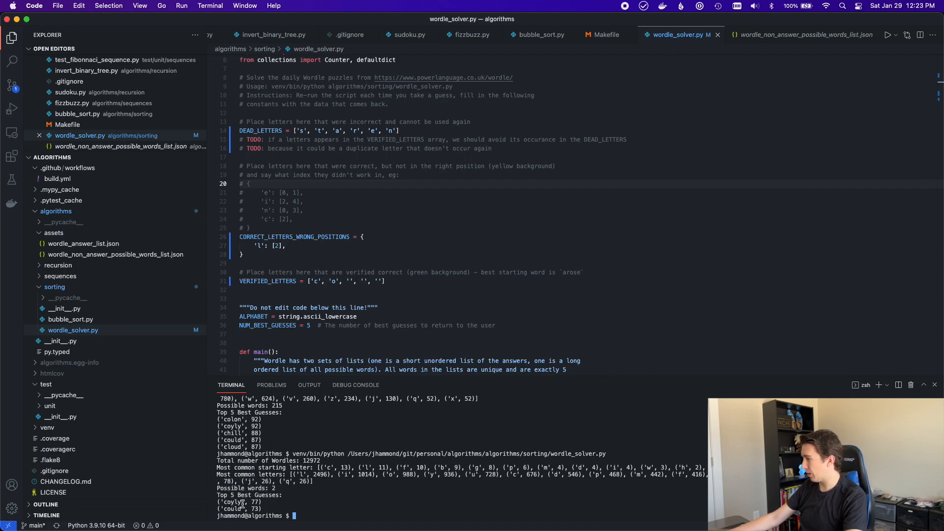
mouse_move(329, 492)
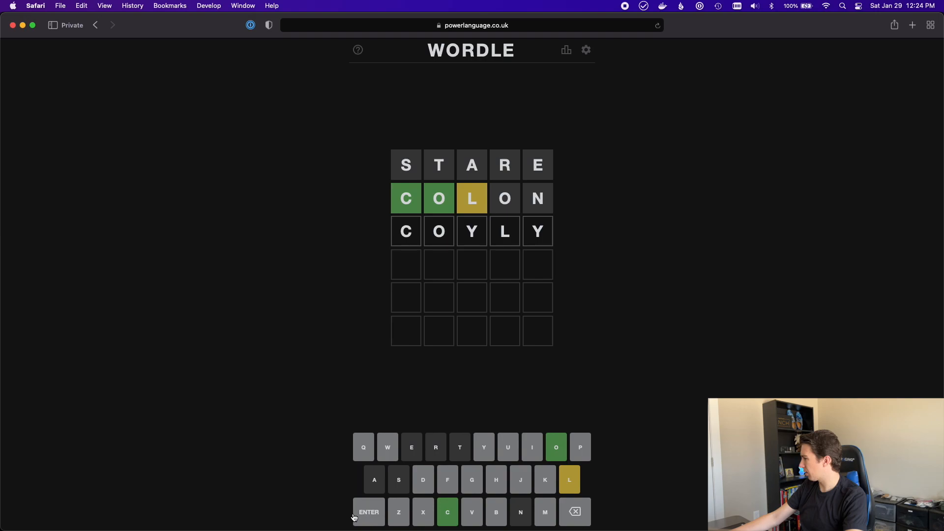
Submit COYLY as the third Wordle guess
left_click(368, 511)
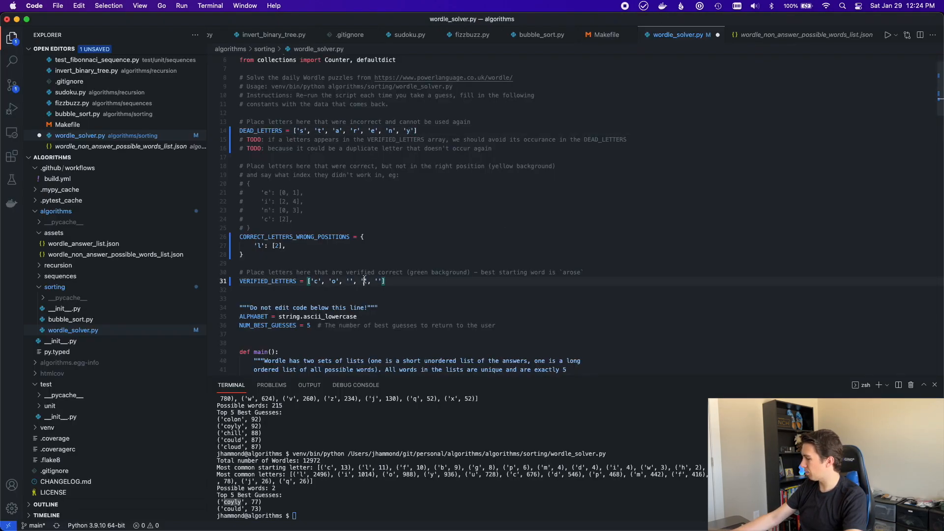
Mark 'l' verified in the fourth slot and rerun the solver so only COULD remains
type("l")
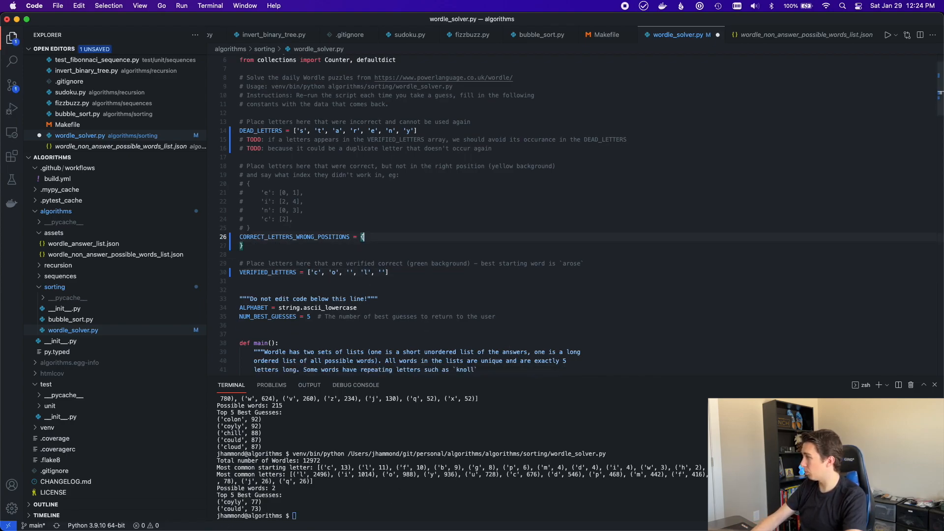
key("Backspace")
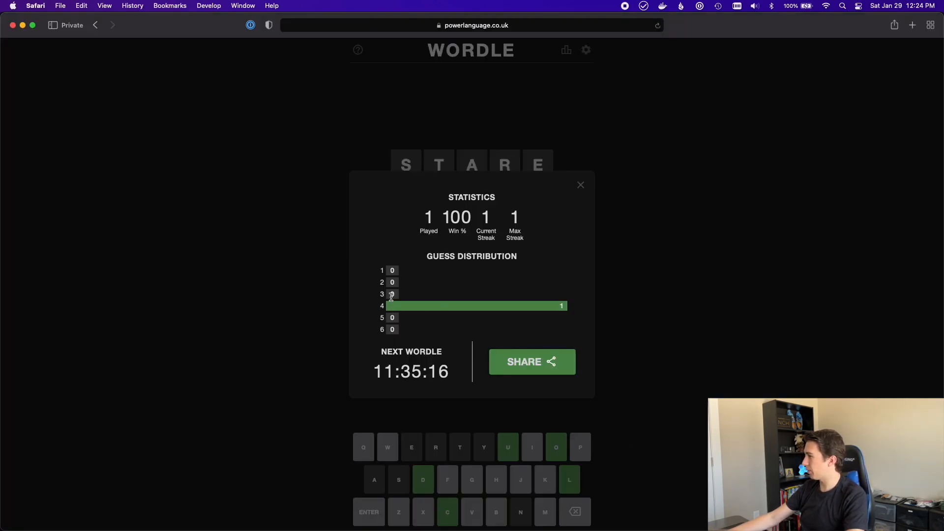
Return to the solver code after COULD solves the puzzle in four guesses
left_click(580, 184)
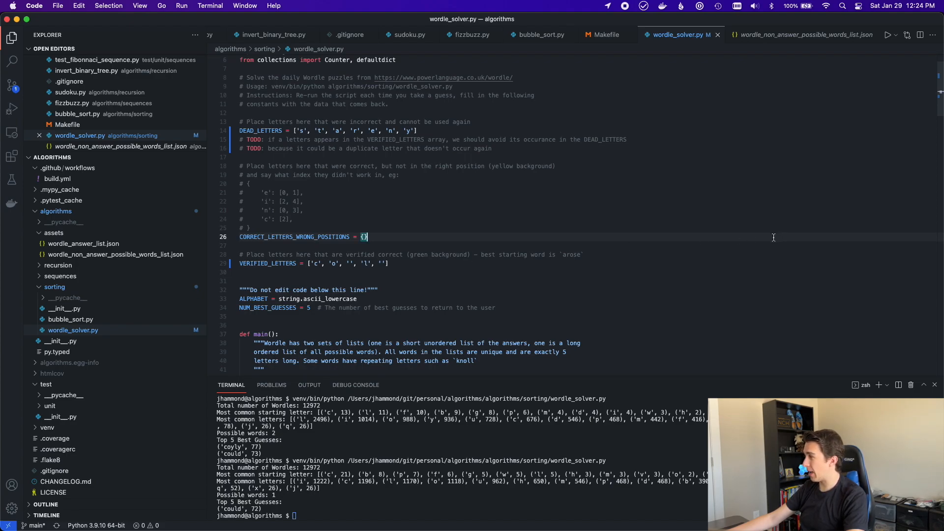
mouse_move(734, 243)
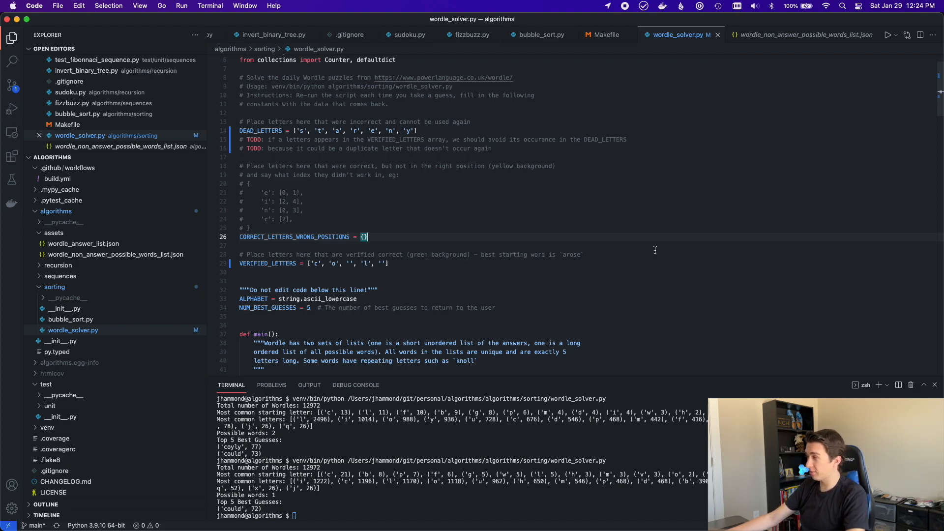
mouse_move(122, 247)
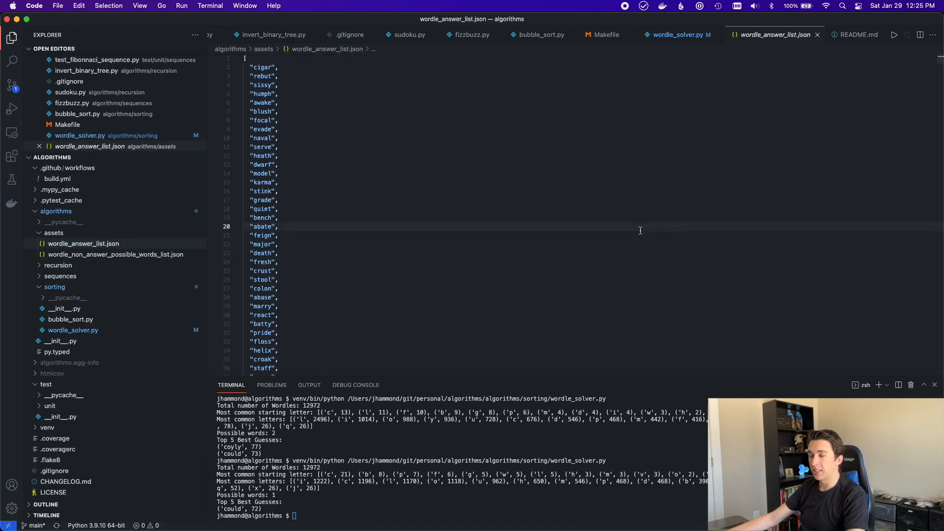
scroll("down", 3)
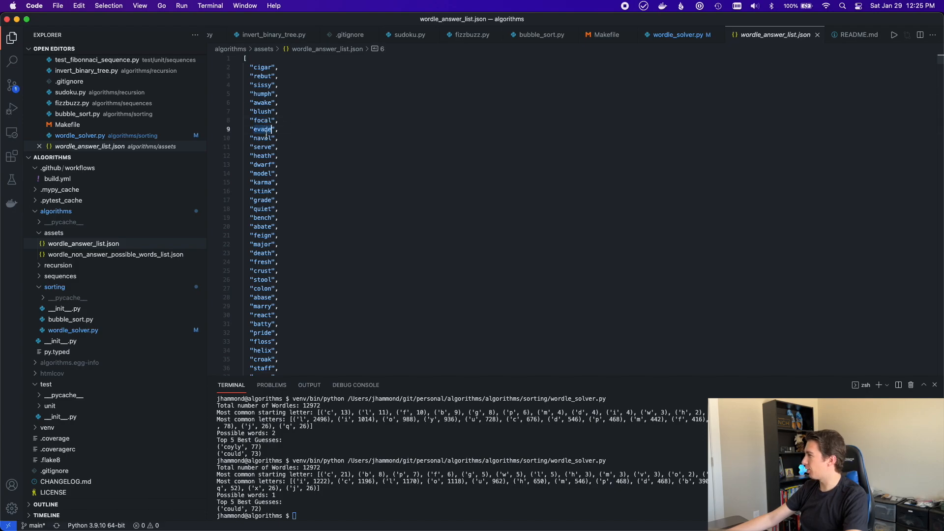
left_click(269, 147)
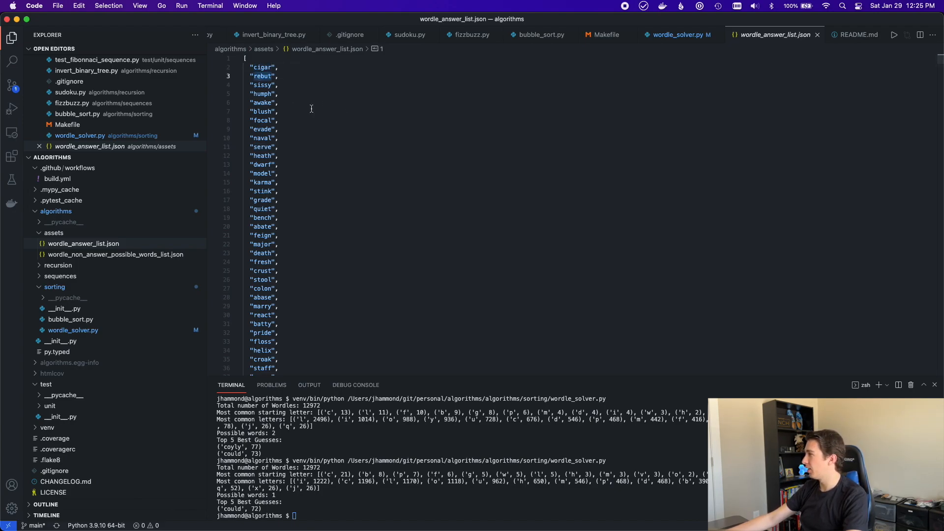
double_click(261, 94)
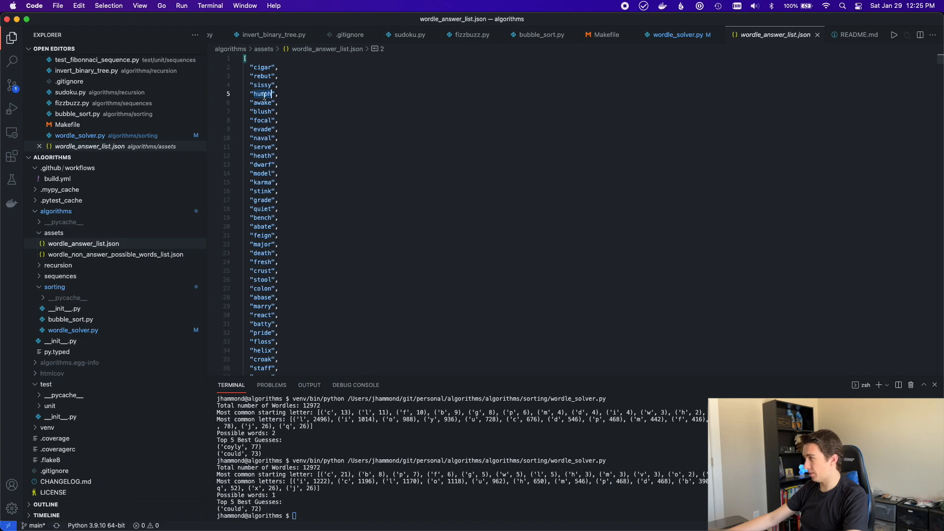
left_click(261, 102)
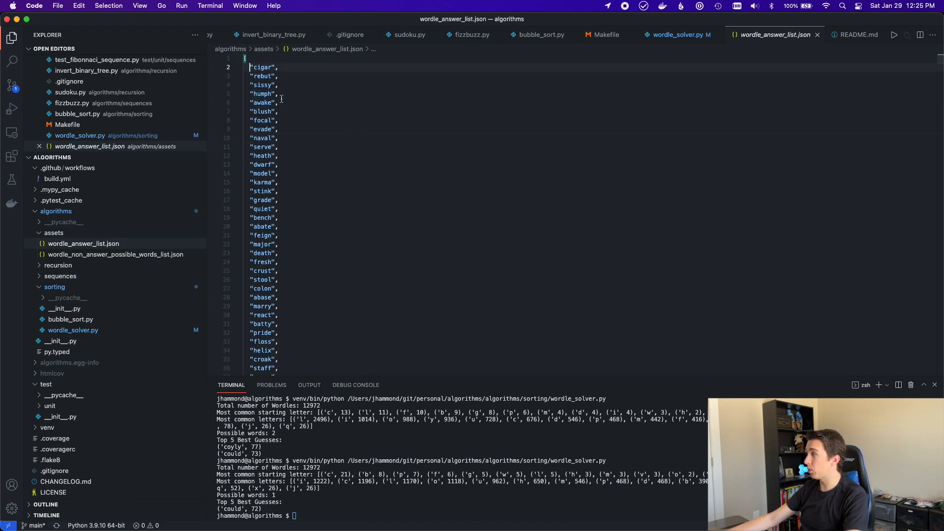
left_click(278, 314)
type("could")
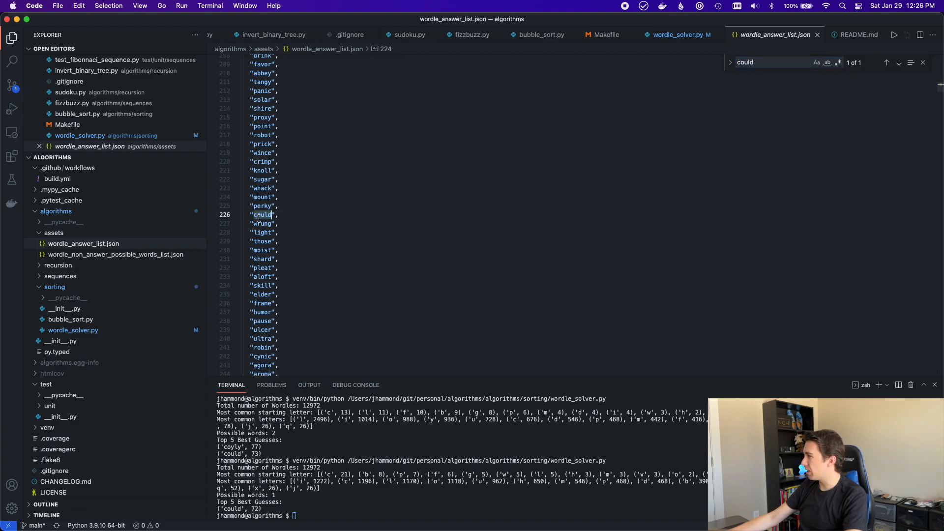
mouse_move(336, 219)
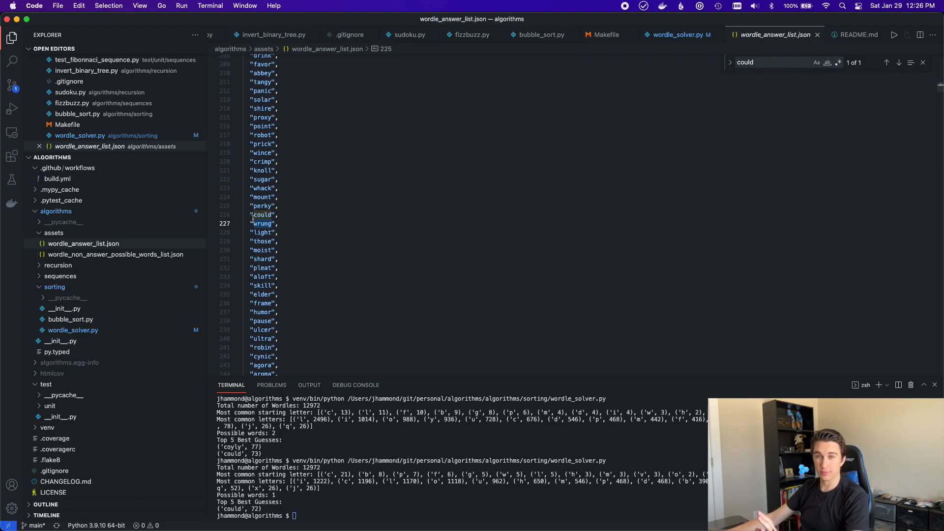
mouse_move(357, 219)
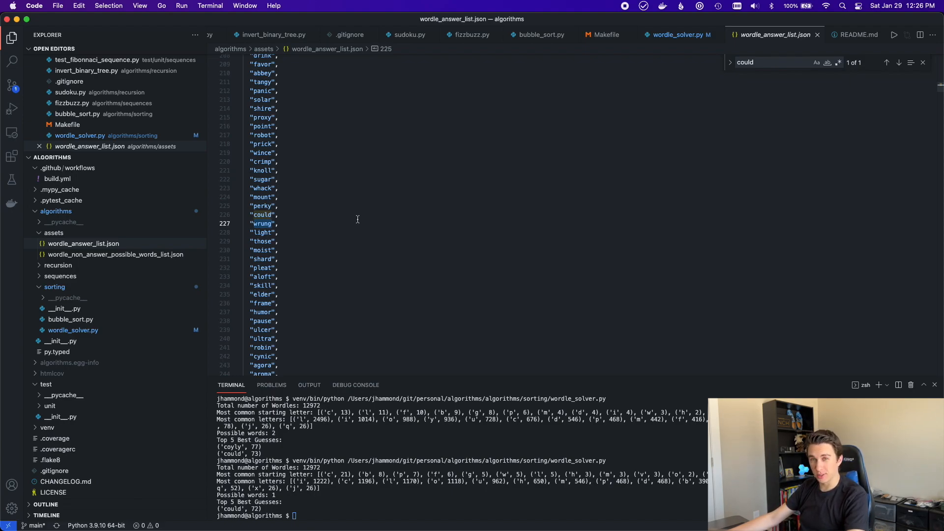
mouse_move(331, 227)
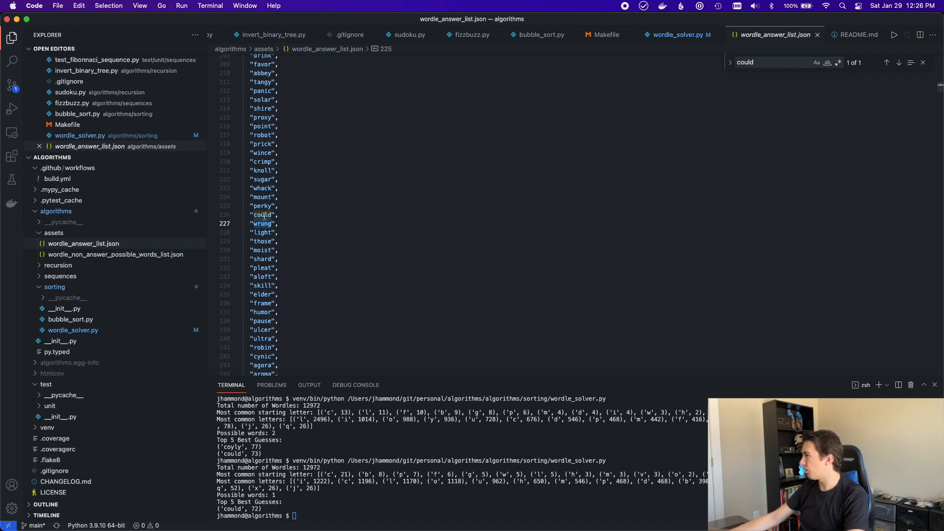
mouse_move(351, 236)
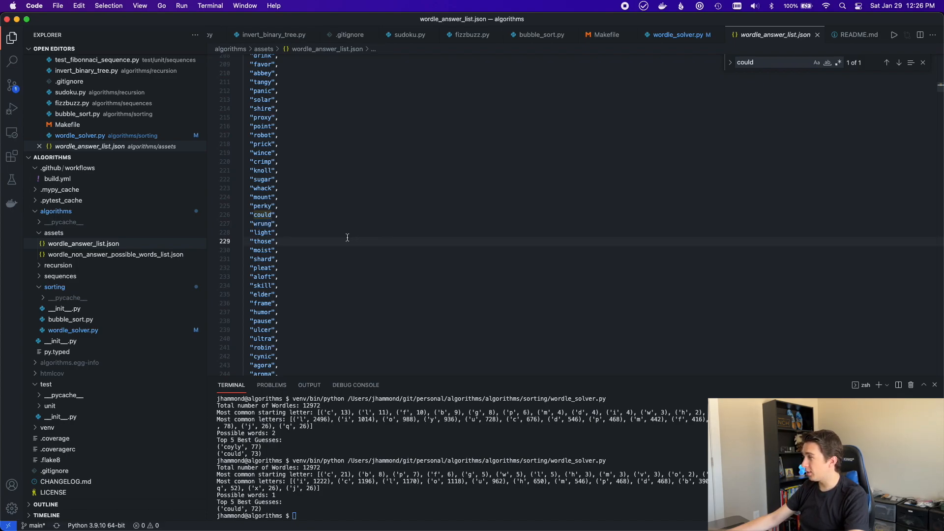
mouse_move(350, 235)
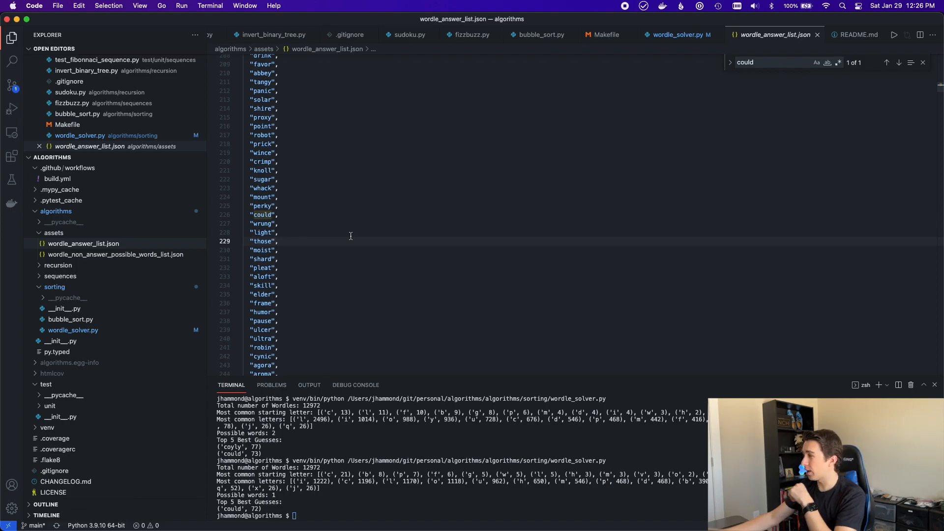
Switch back to wordle_solver.py, where the 'could' search finds three matches including a TODO comment
left_click(679, 34)
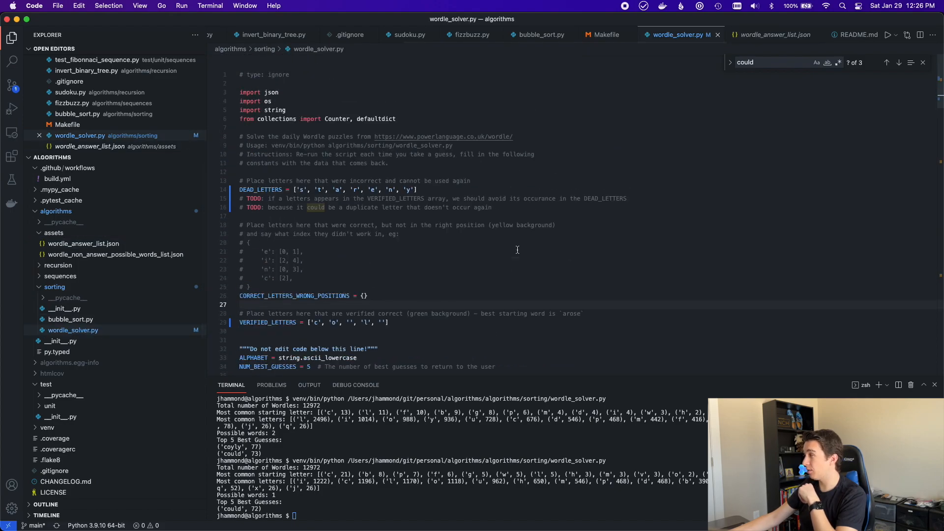
left_click(407, 235)
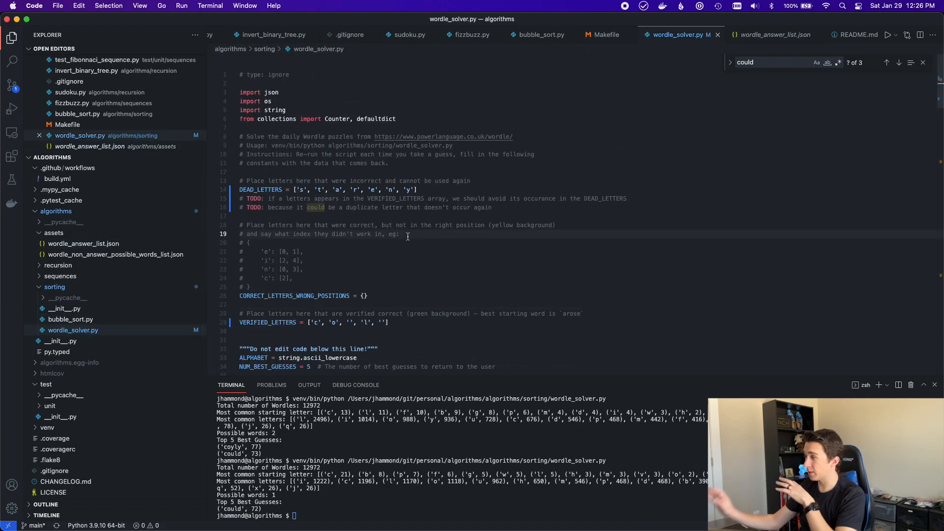